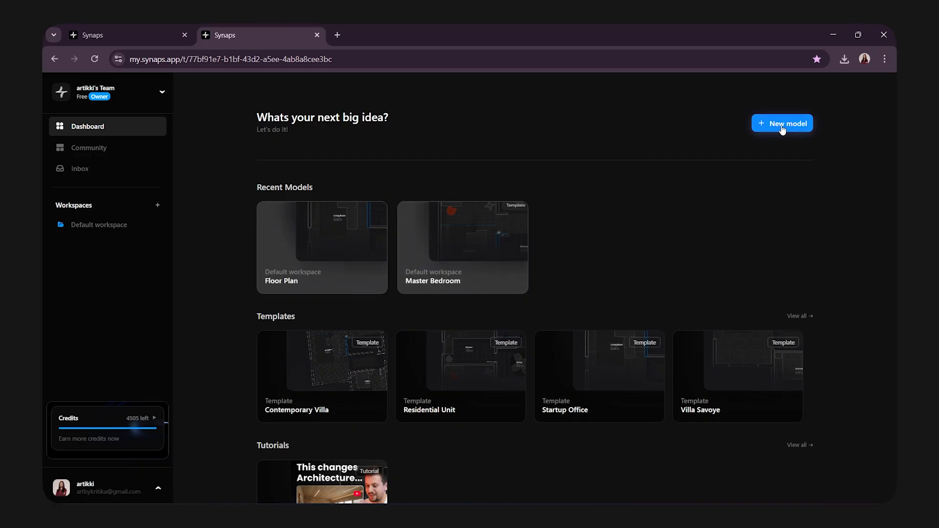
- Start a new model from the dashboard and raise the A4 frame scale from 1:50 to 1:75
click(781, 123)
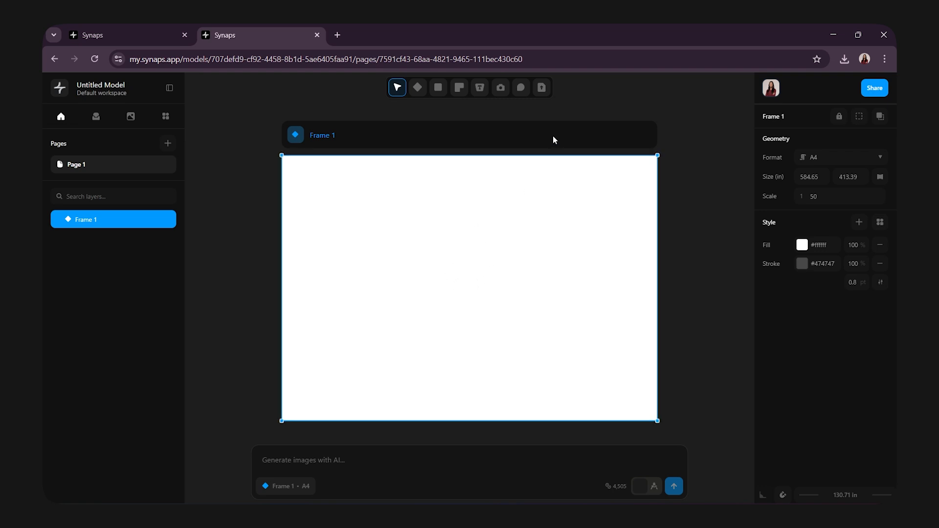
mouse_move(840, 163)
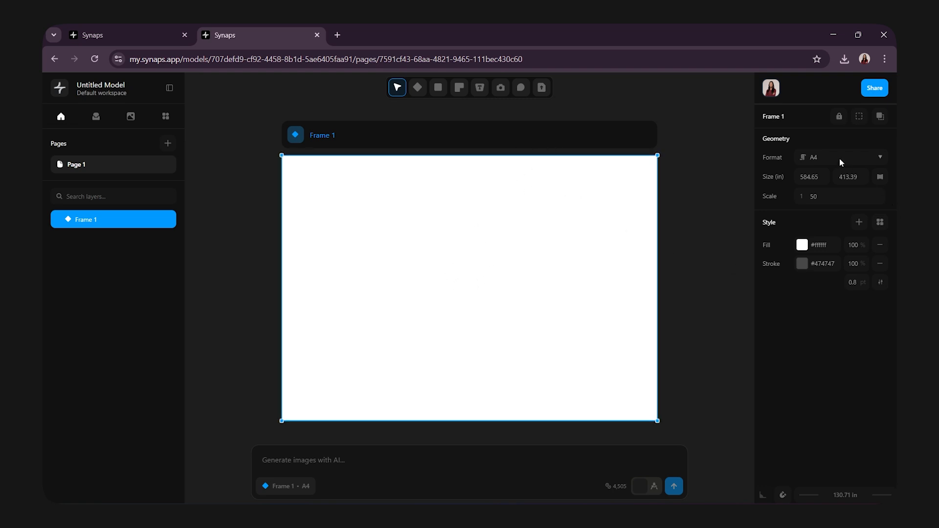
mouse_move(880, 236)
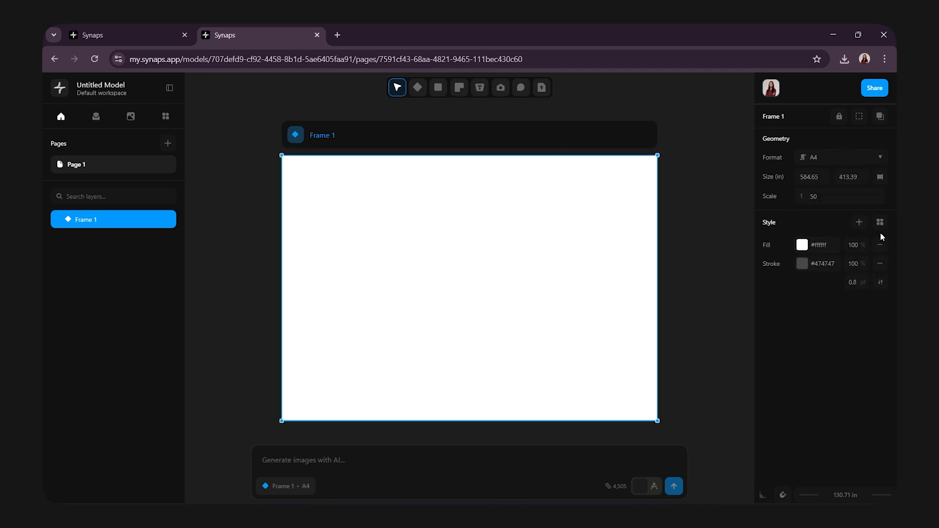
click(840, 195)
text(75)
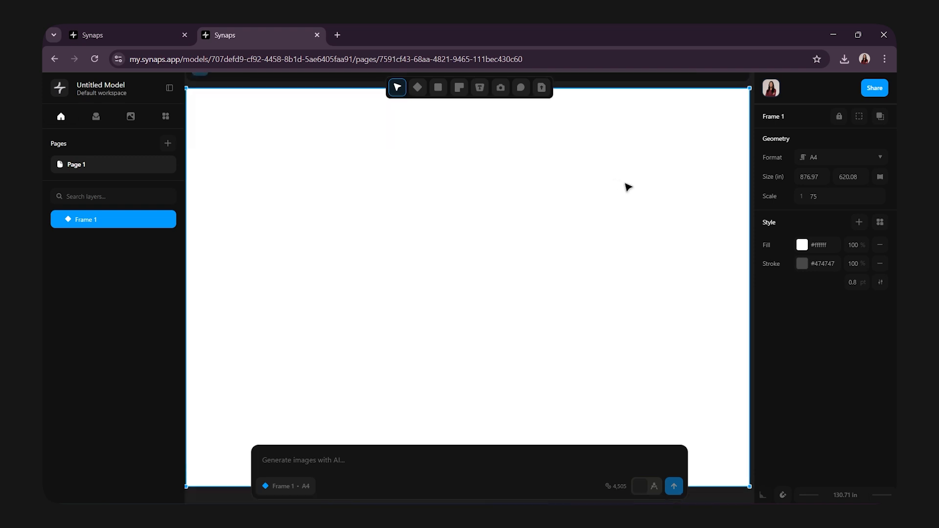
mouse_move(541, 88)
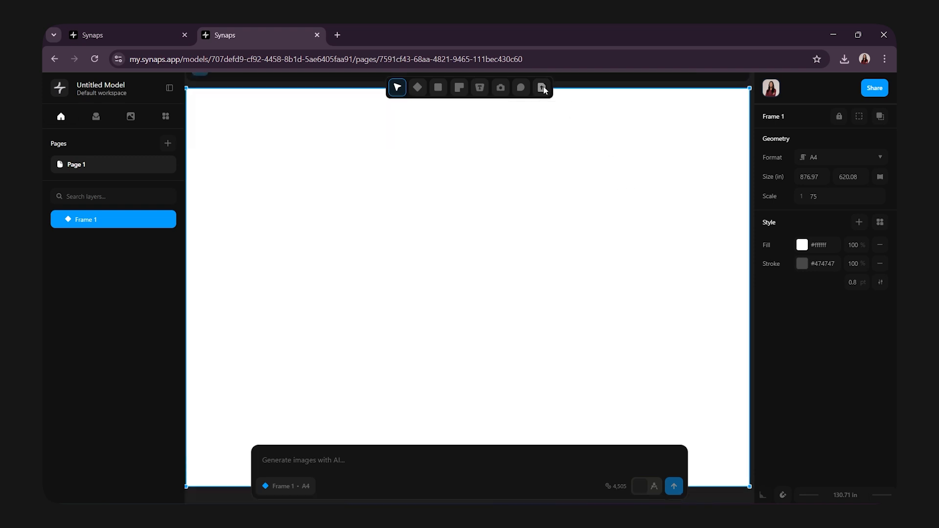
- Upload the IMG_4429 floor plan sketch from Downloads into the frame
click(540, 87)
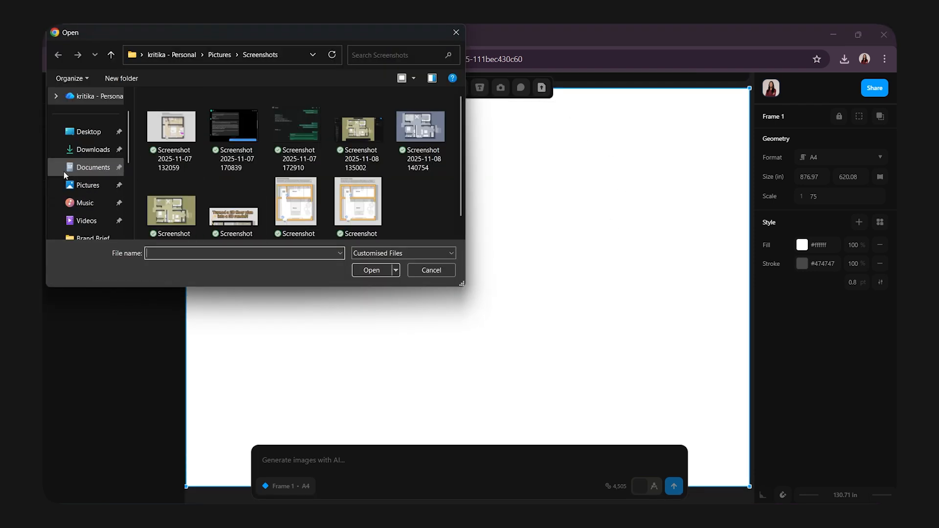
click(93, 149)
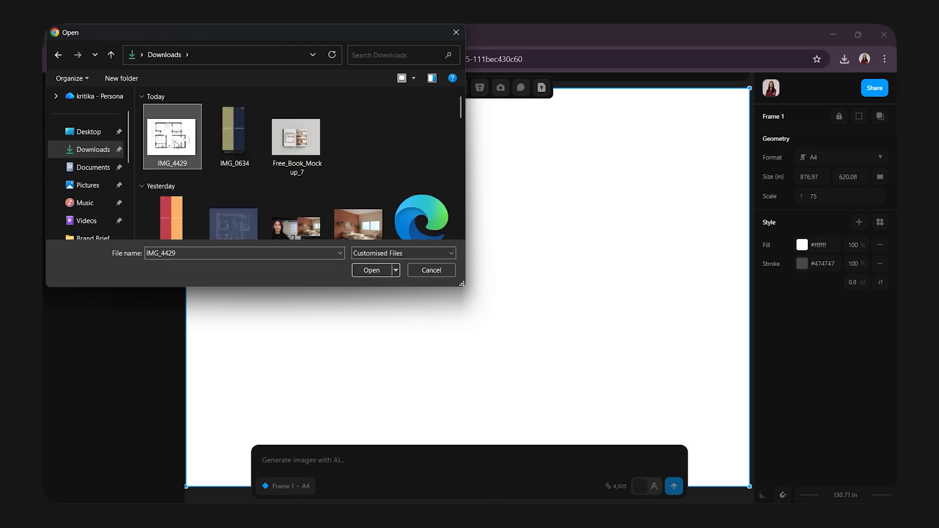
click(370, 270)
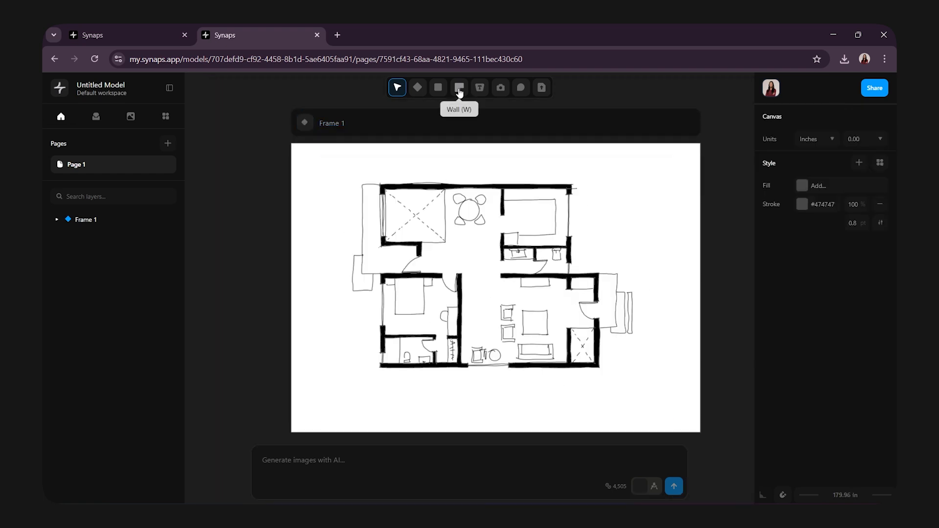
- Set wall thickness to 9 in and trace the middle horizontal wall
click(458, 88)
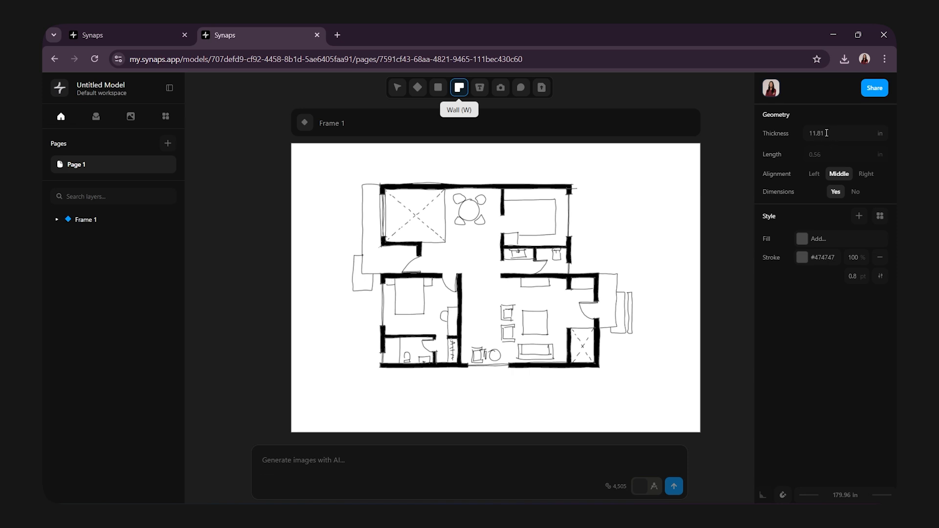
click(840, 133)
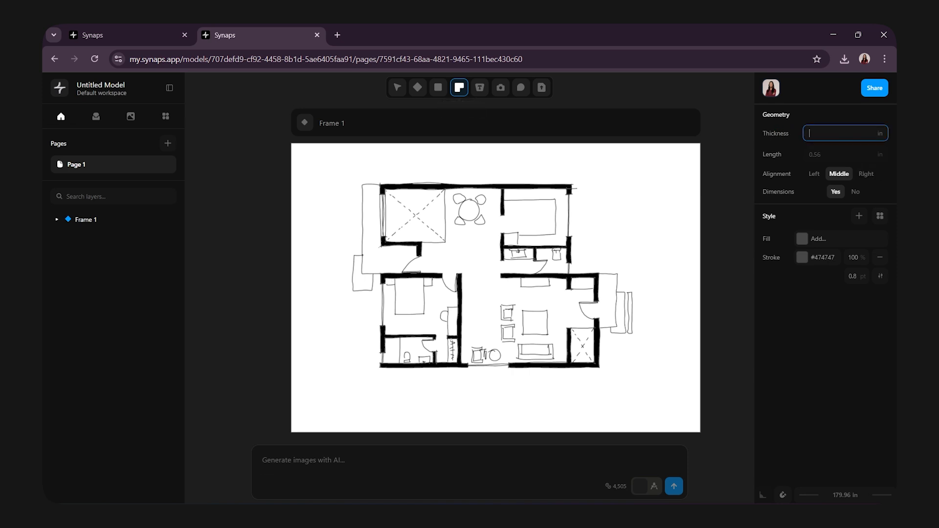
text(9)
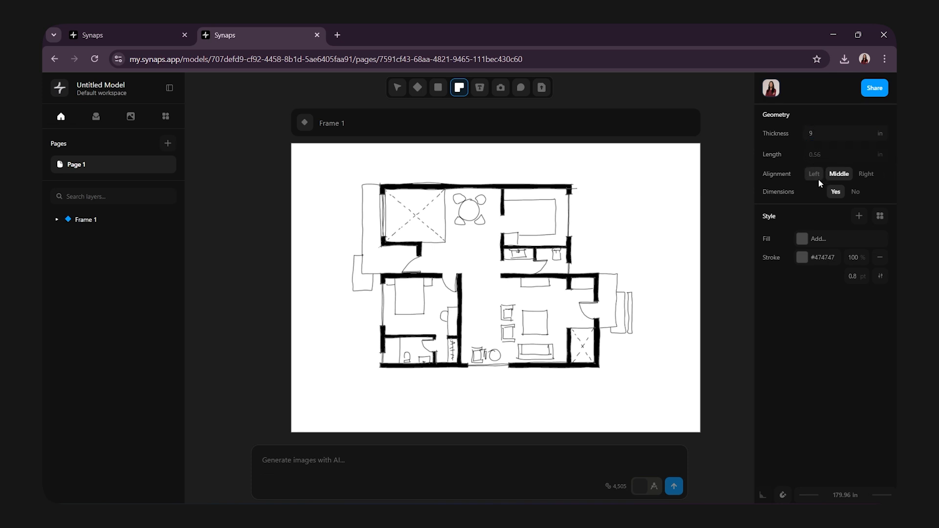
mouse_move(809, 325)
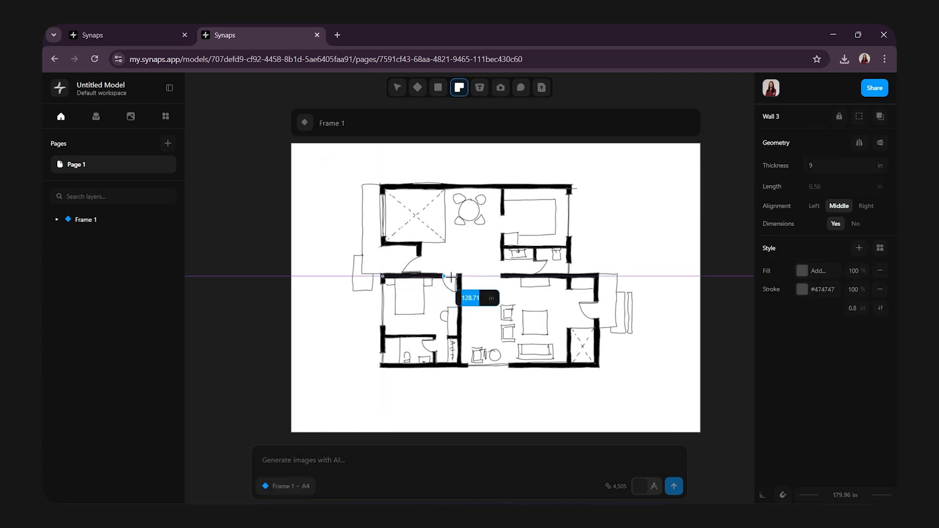
drag(450, 277, 461, 276)
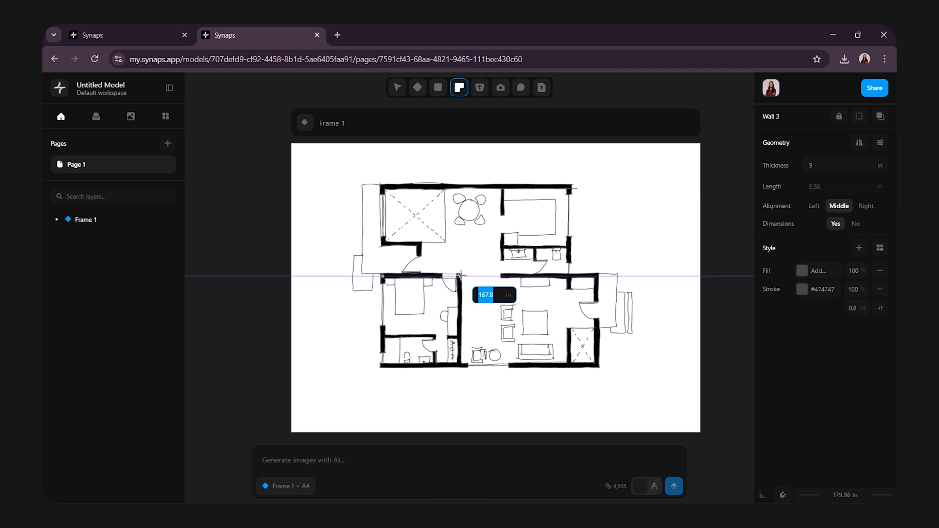
drag(461, 275, 460, 307)
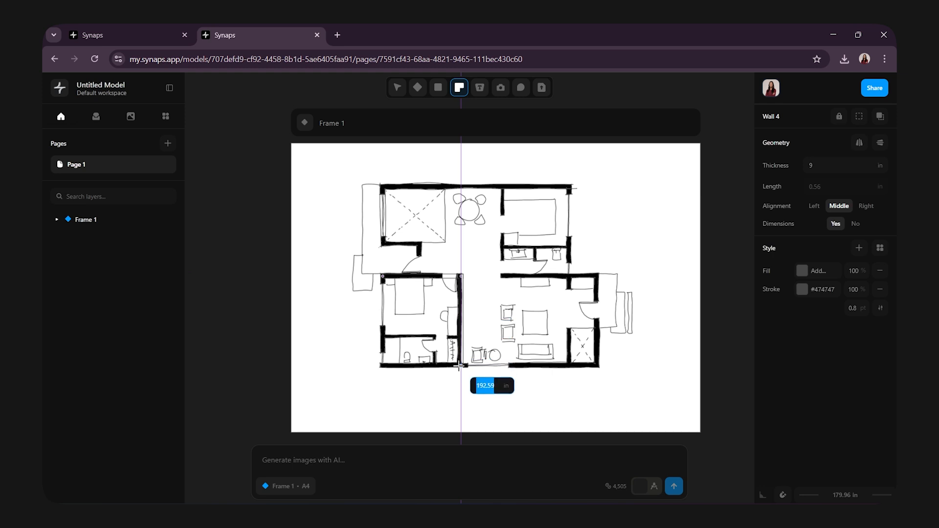
- Trace the central vertical wall and begin a new wall on the right room's top wall
drag(460, 365, 596, 365)
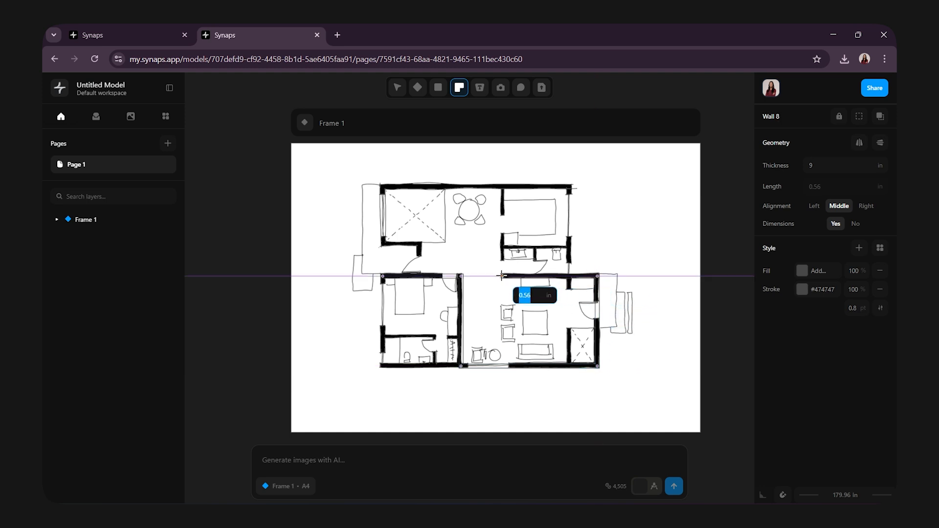
click(397, 87)
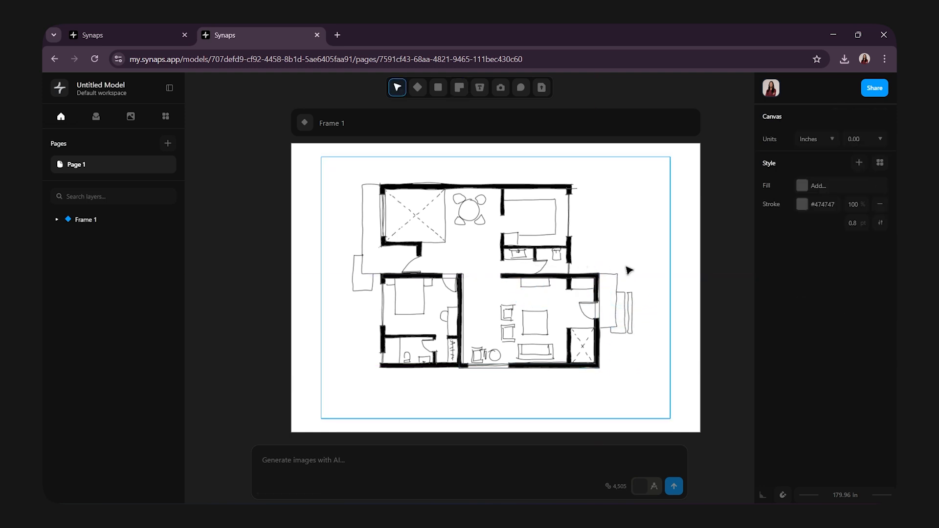
mouse_move(621, 267)
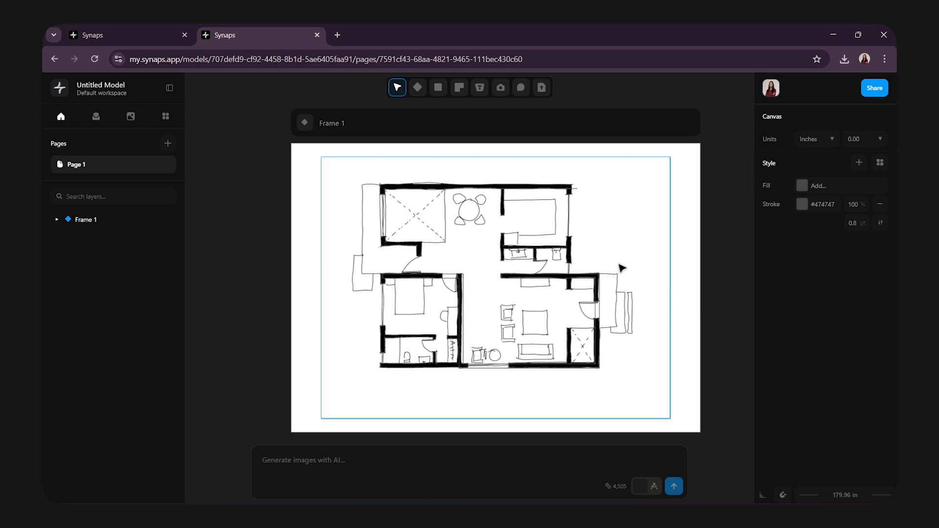
mouse_move(537, 191)
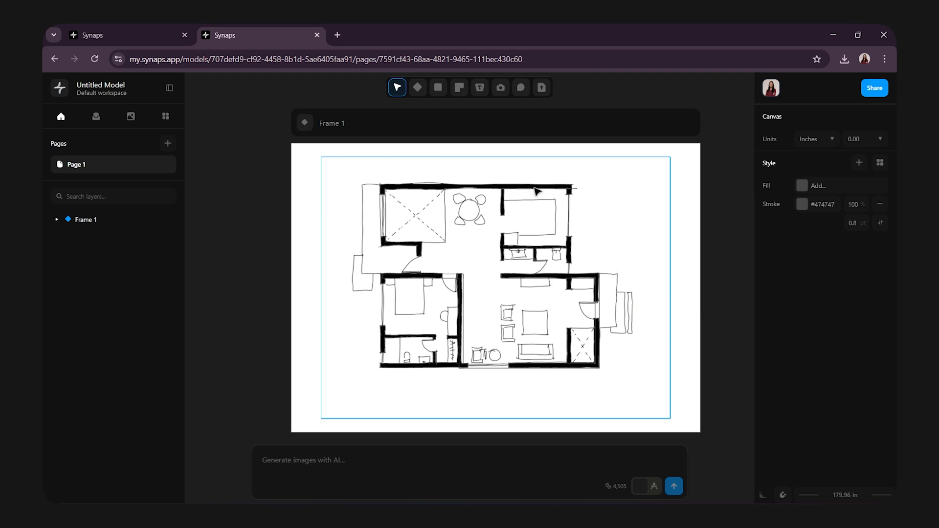
click(458, 87)
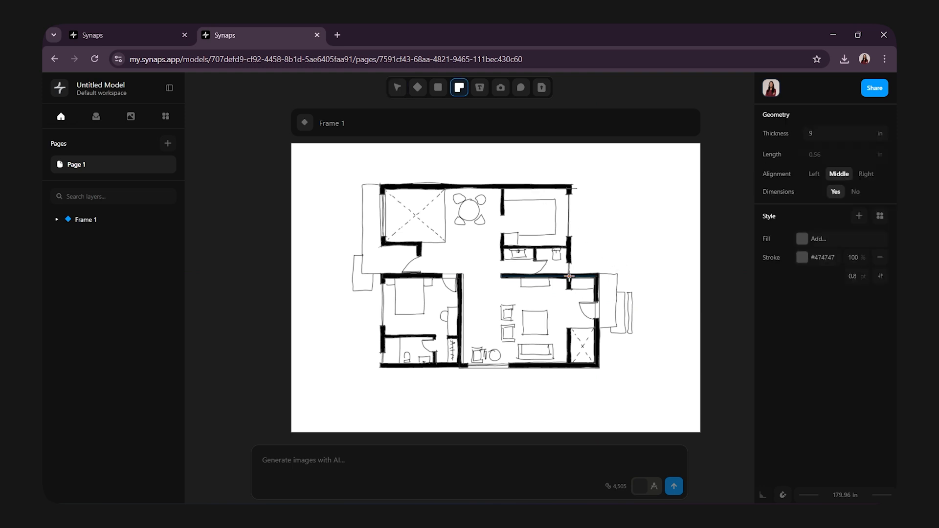
click(569, 187)
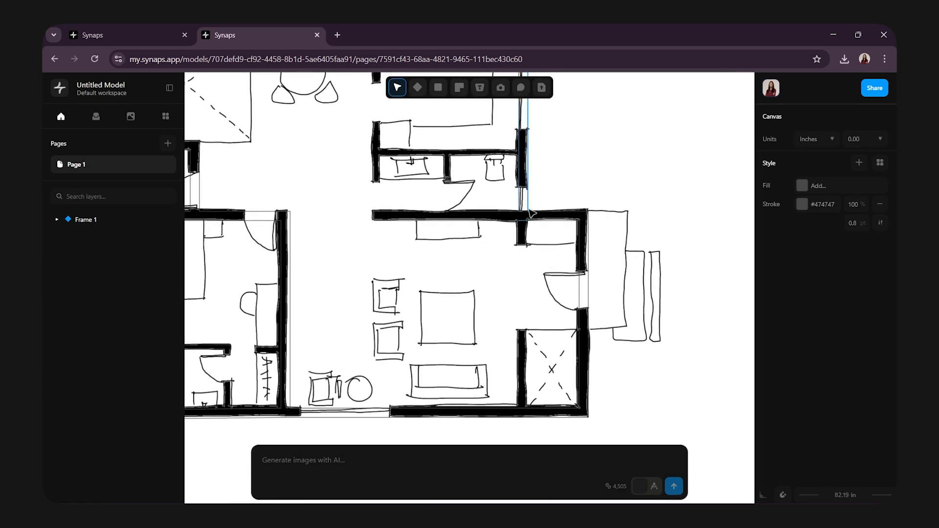
- Set wall thickness to 4.5 in and trace the bathroom's top and side partition walls
click(459, 88)
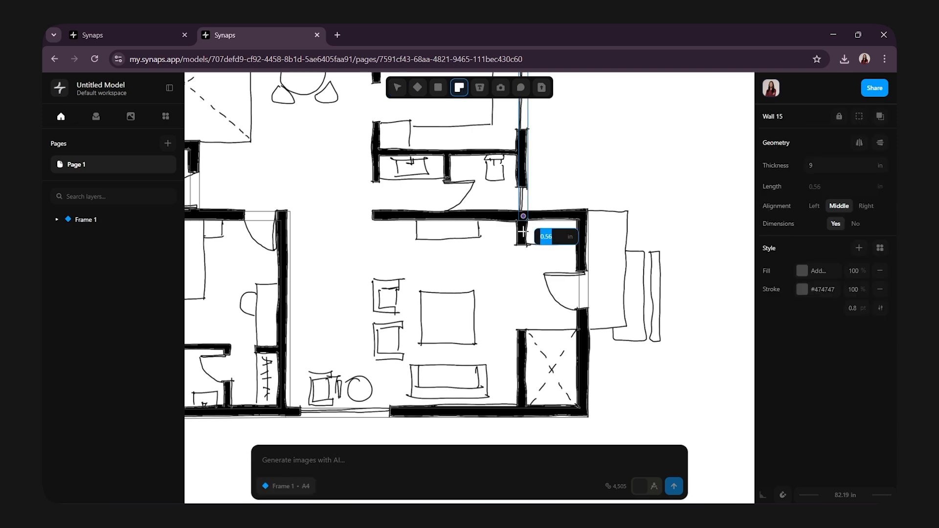
text(4)
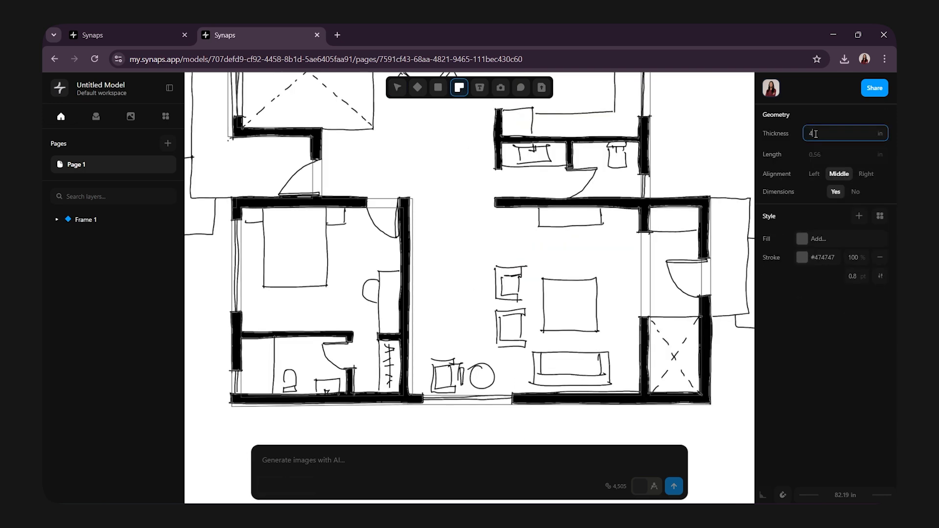
text(.5)
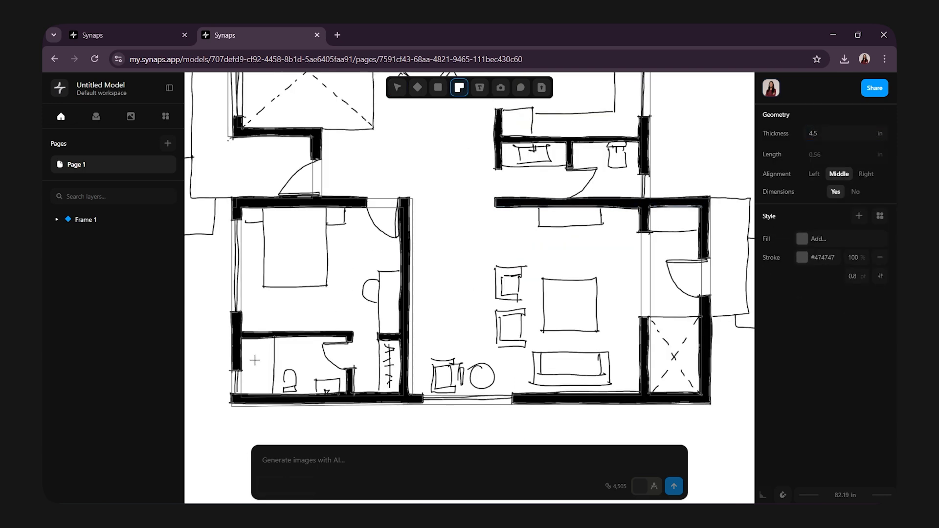
drag(237, 335, 366, 346)
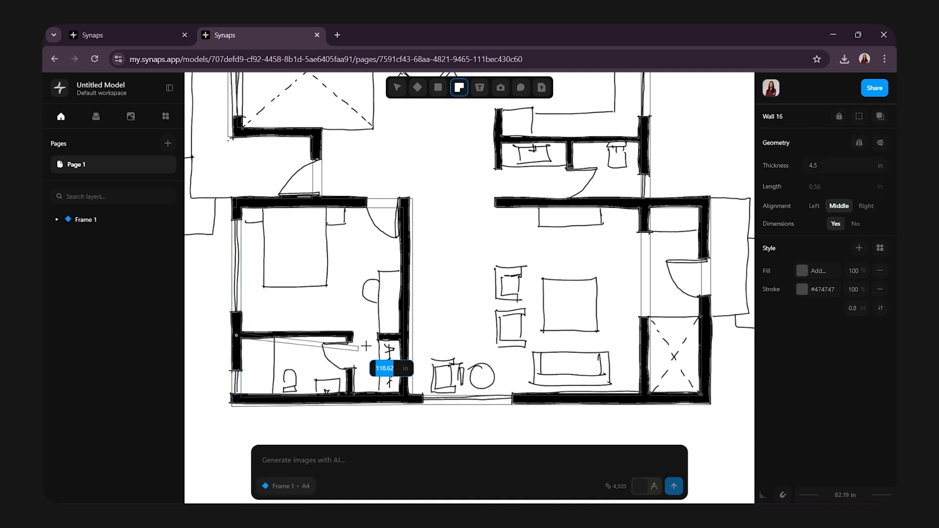
drag(384, 368, 368, 347)
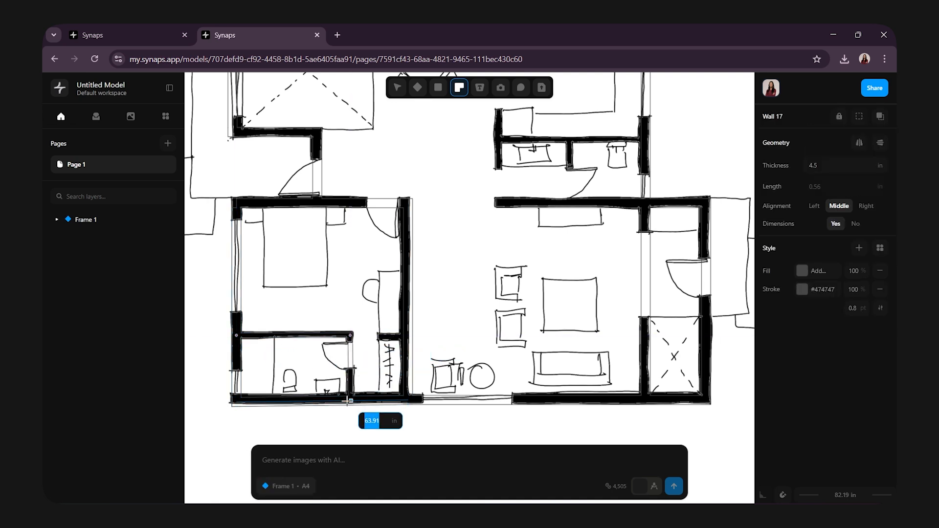
click(397, 88)
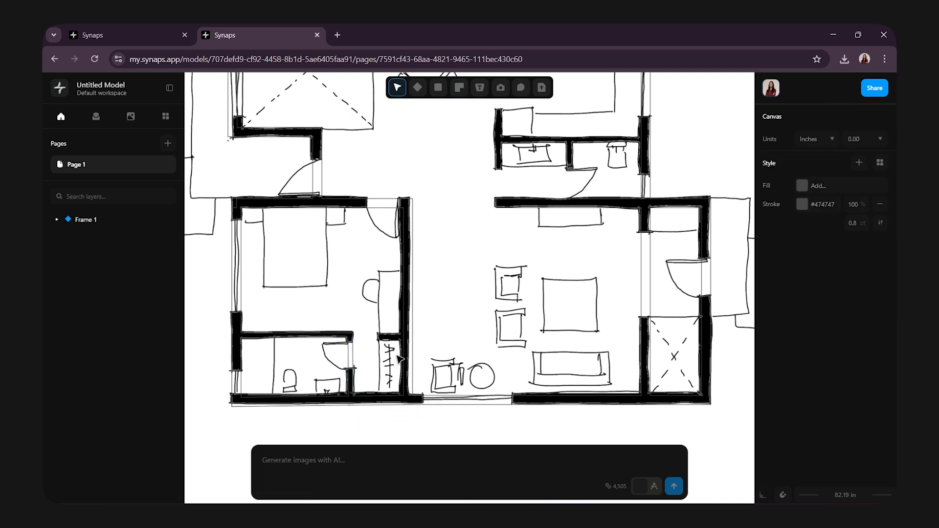
- Draw the upper bathroom partition wall
click(459, 88)
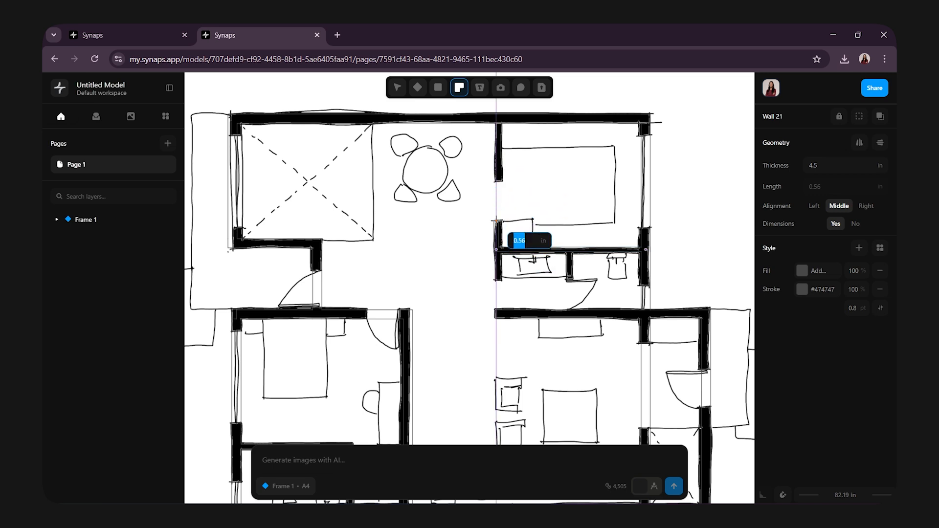
click(396, 88)
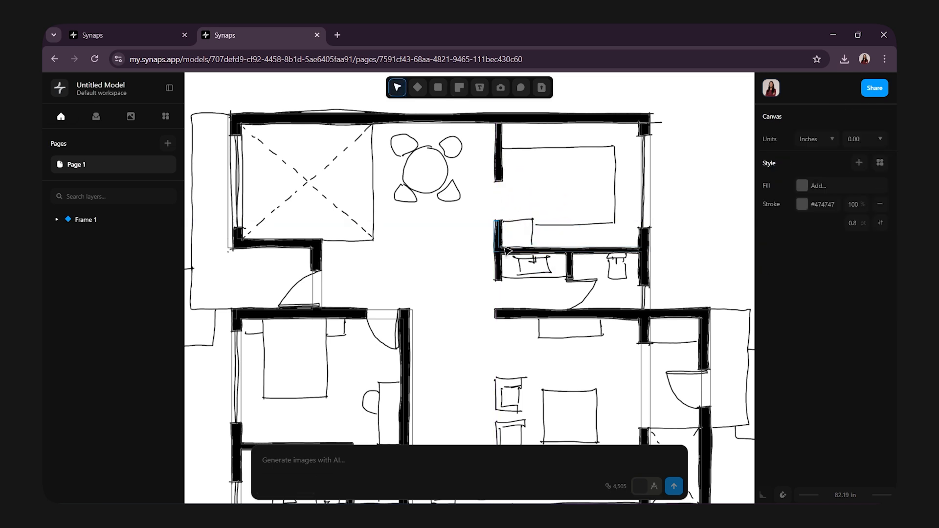
click(459, 87)
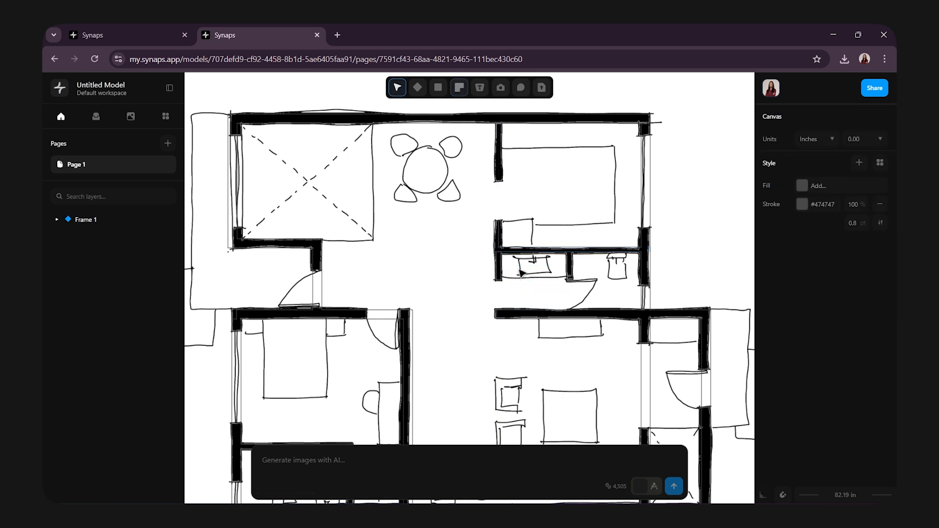
click(458, 87)
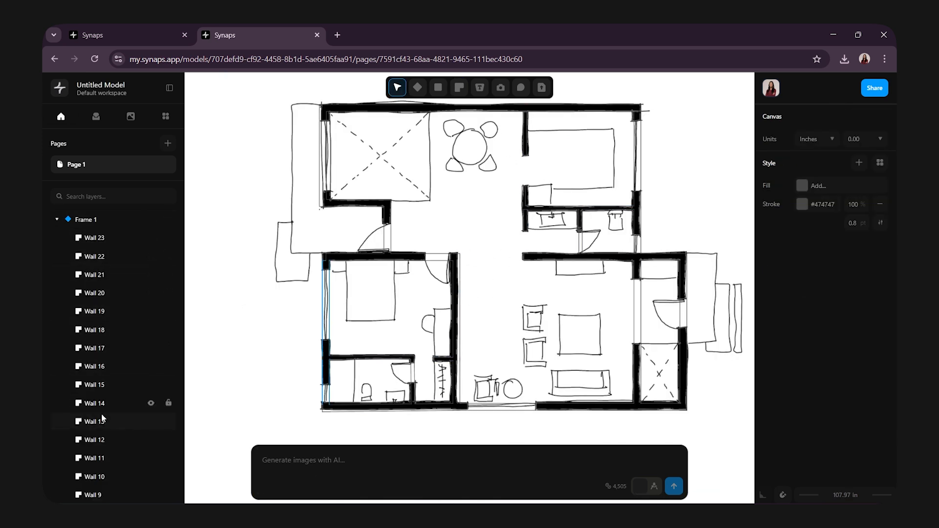
- Zoom in and select an outer wall to check its measurements
scroll(down, 3)
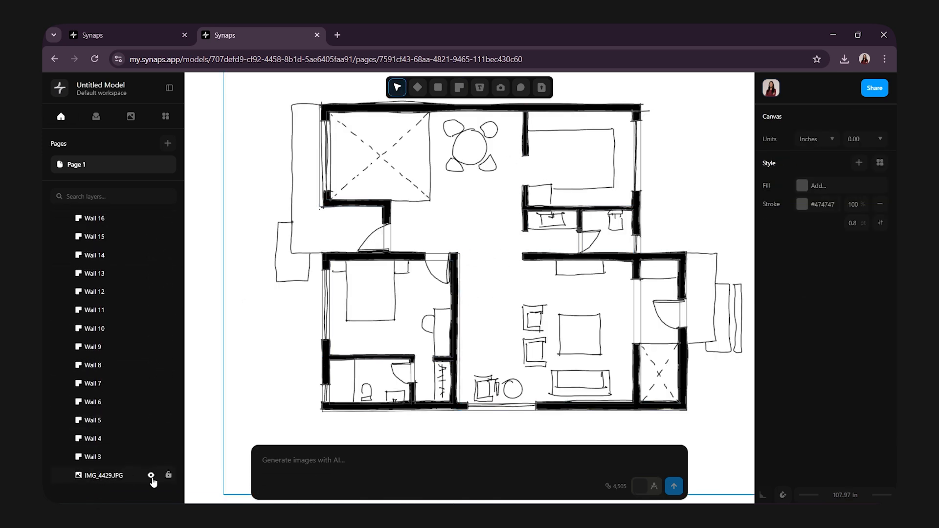
click(152, 474)
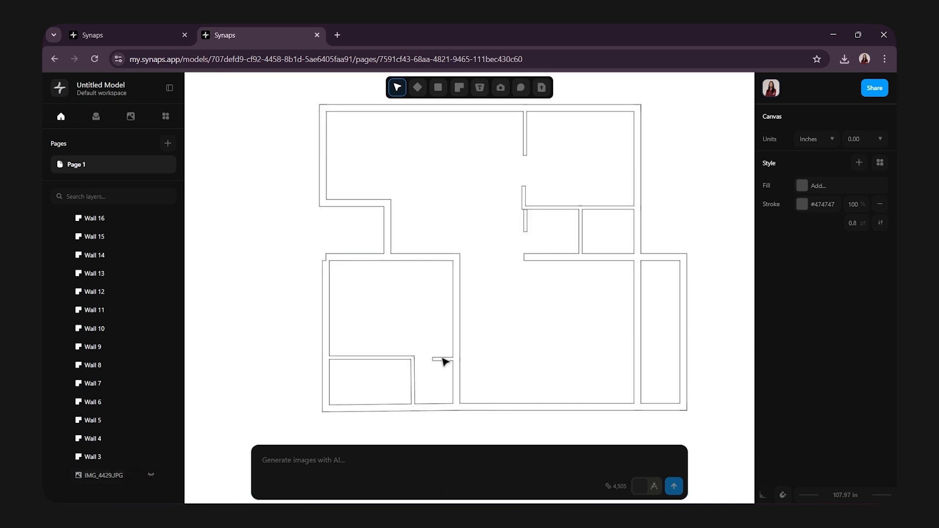
mouse_move(522, 307)
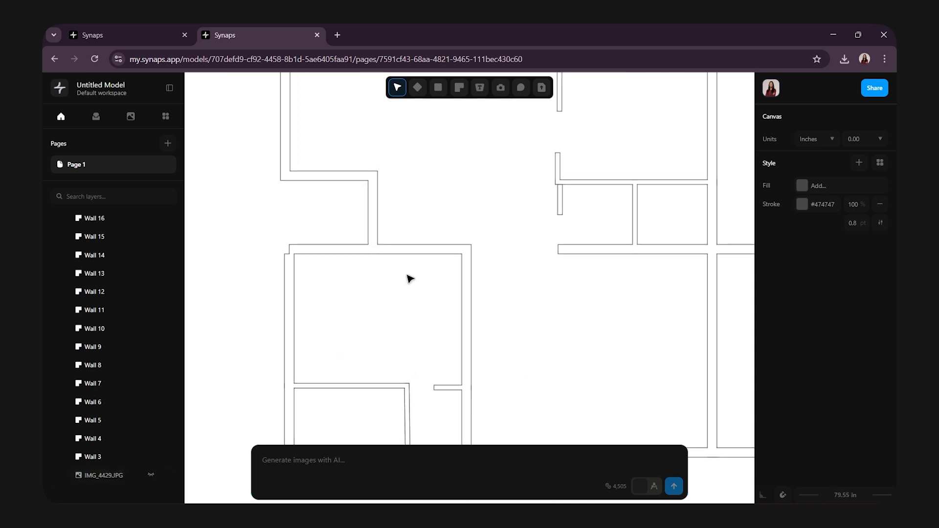
click(290, 251)
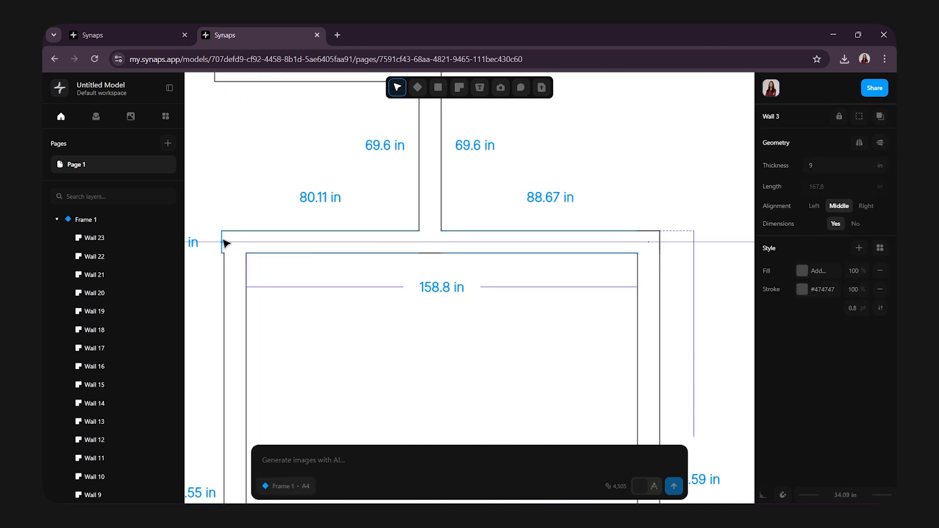
click(327, 324)
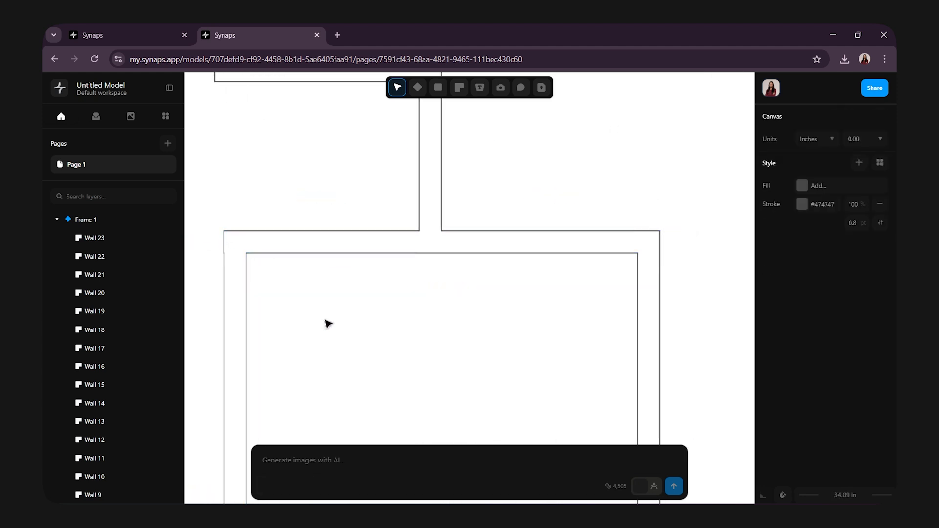
- Select the short interior Wall 21 to inspect its junction, then zoom back out
scroll(down, 3)
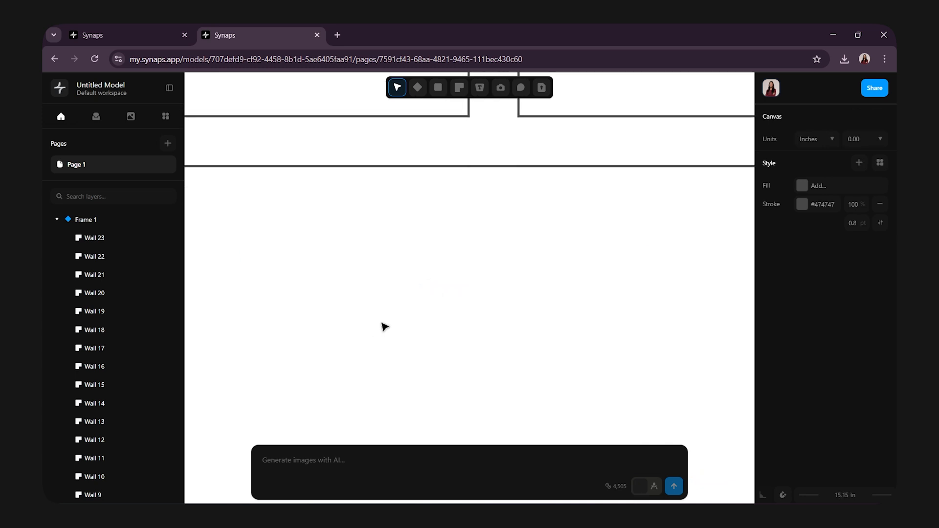
click(319, 142)
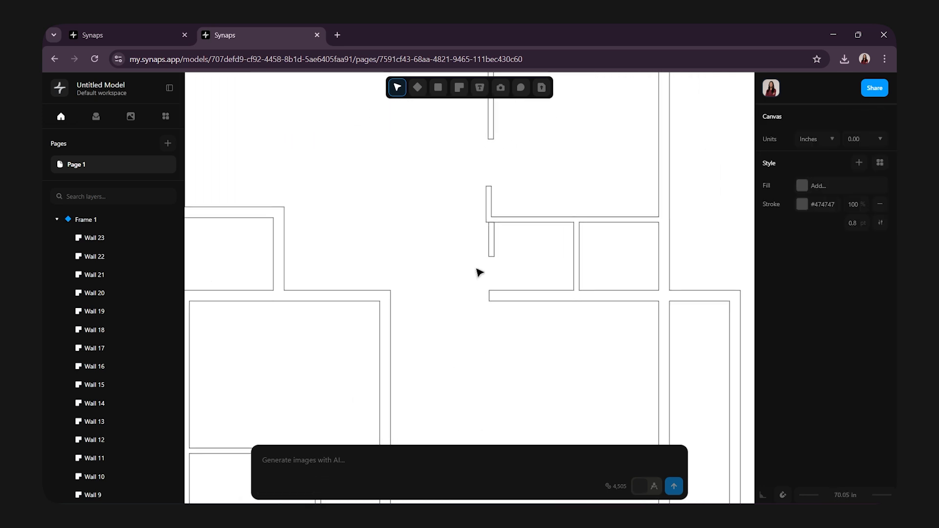
click(497, 240)
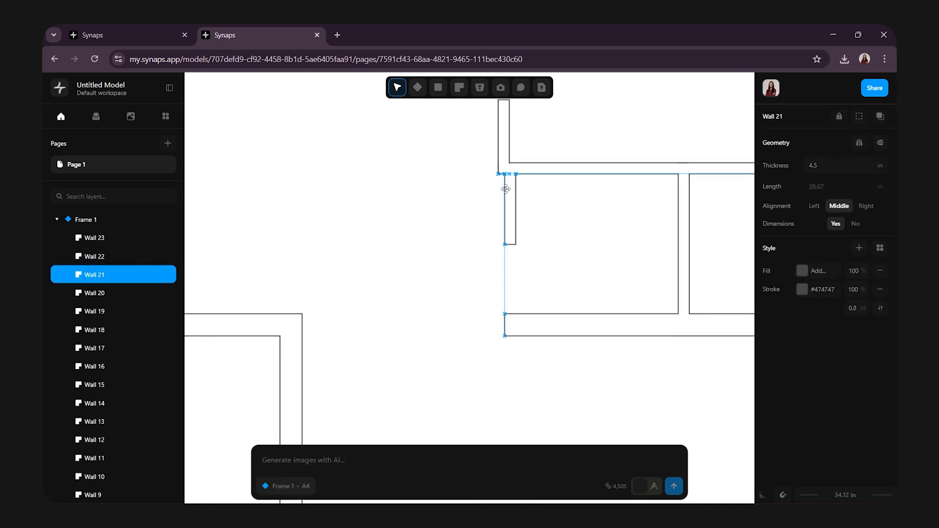
click(597, 230)
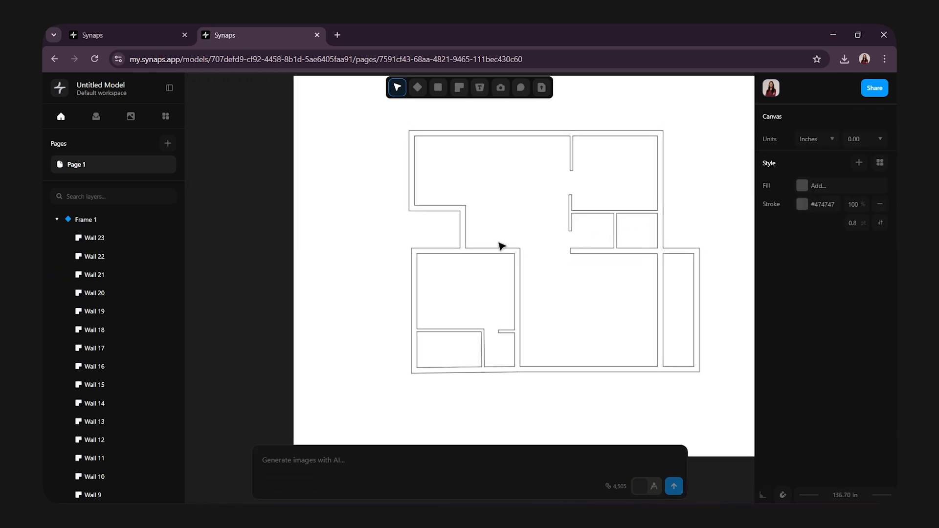
click(519, 281)
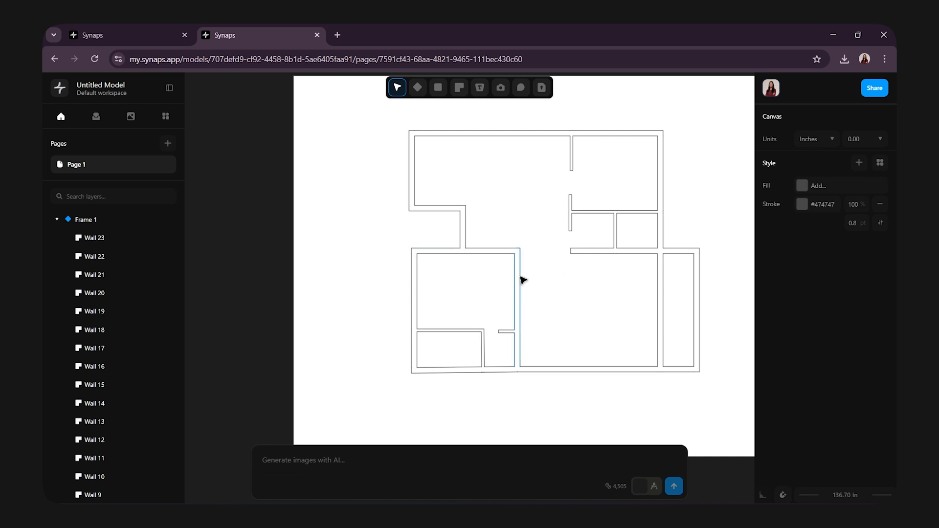
- Trace the long bench outline beside the right outer wall as a polyline
click(437, 88)
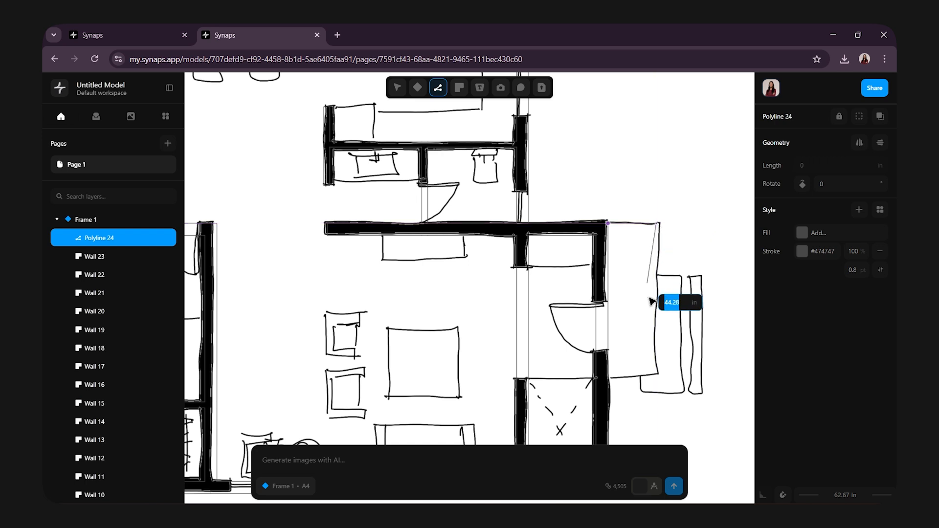
drag(651, 302, 658, 378)
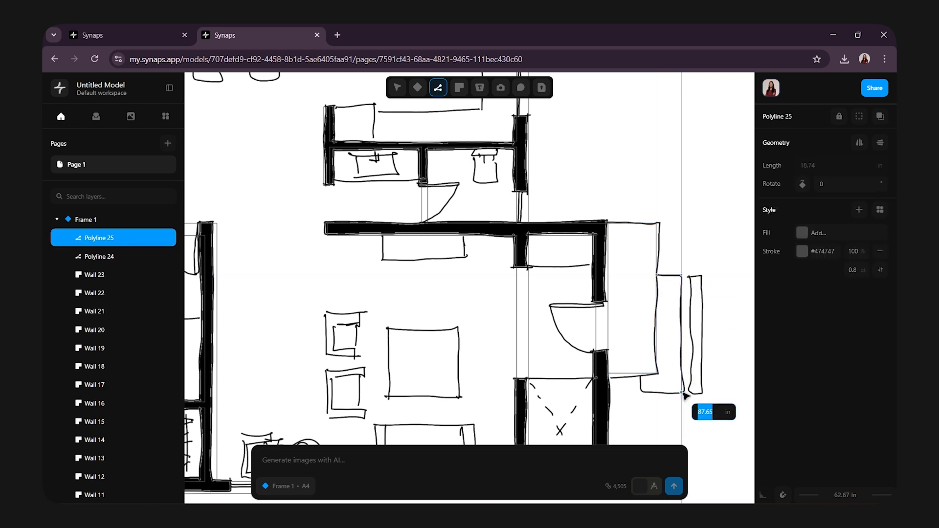
drag(682, 395, 631, 373)
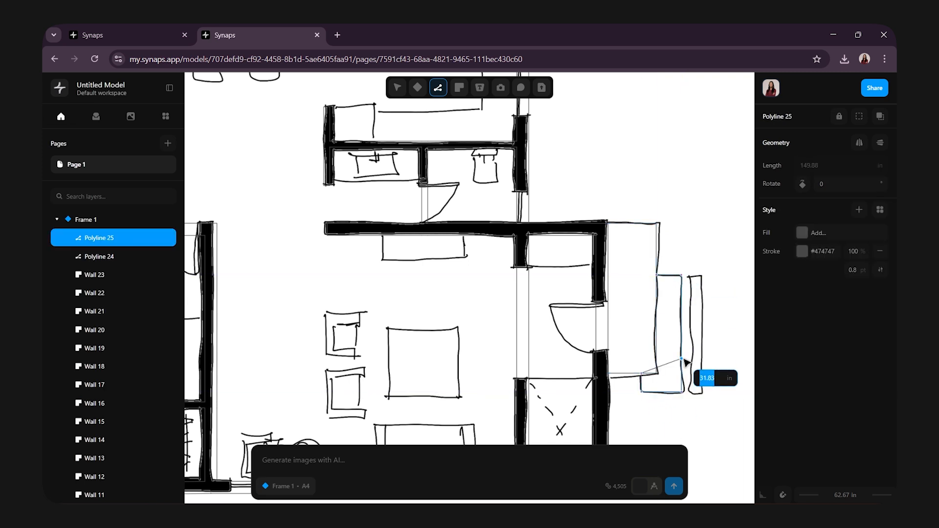
click(397, 87)
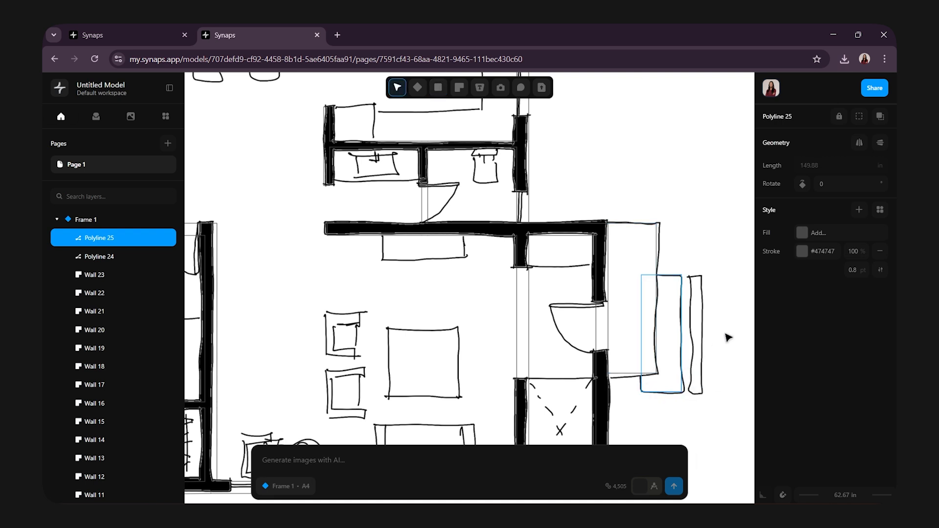
mouse_move(623, 241)
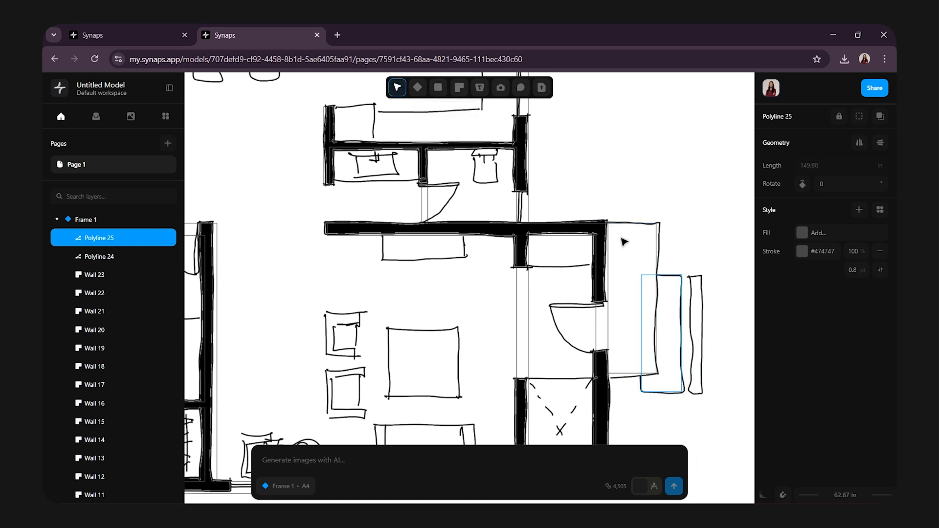
- Trace the ledge outline beside the left outer wall as a second polyline
click(437, 88)
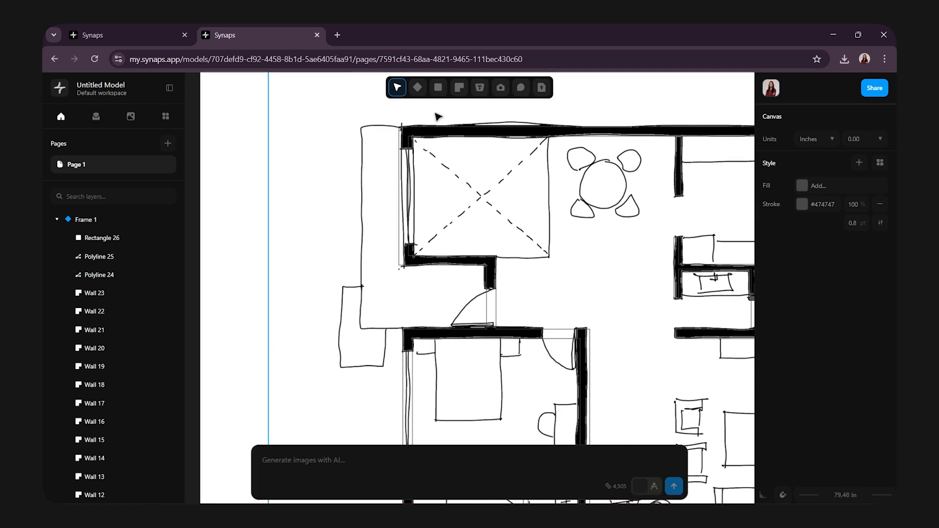
click(437, 88)
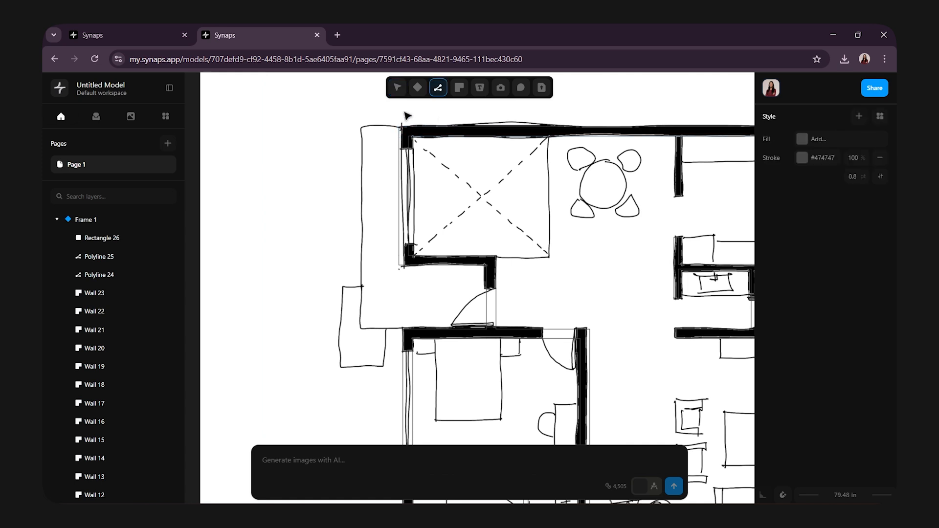
drag(406, 115, 388, 199)
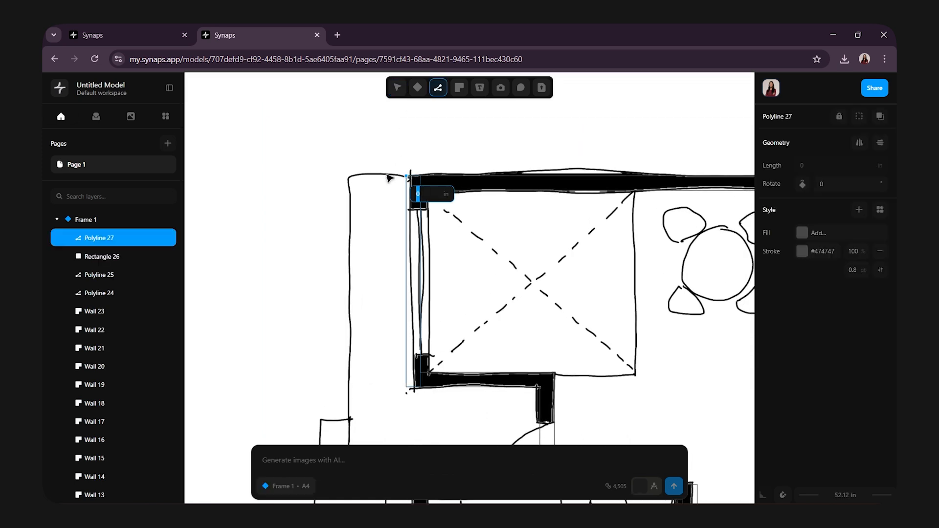
drag(408, 178, 345, 178)
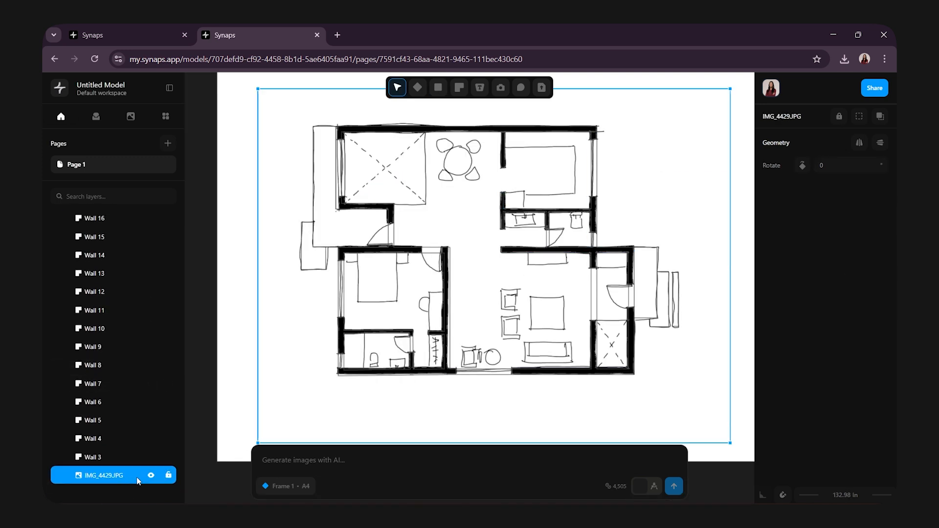
- Hide the IMG_4429.JPG reference image so only traced outlines show
click(150, 475)
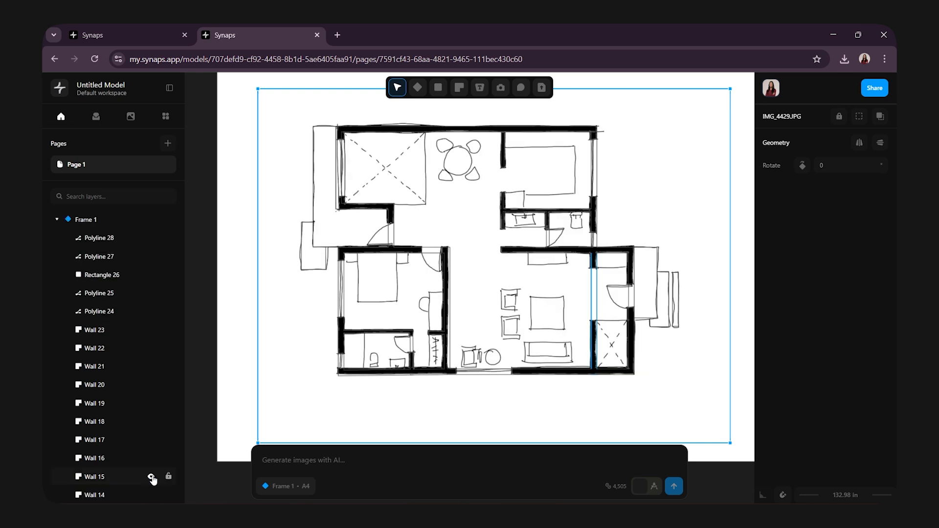
click(437, 88)
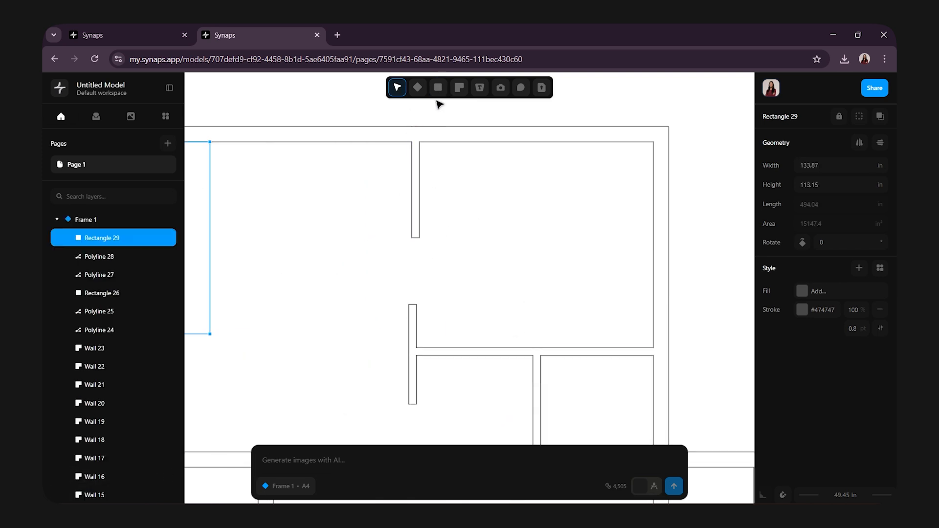
- Trace a polyline outline across the upper-right room and back down
click(437, 88)
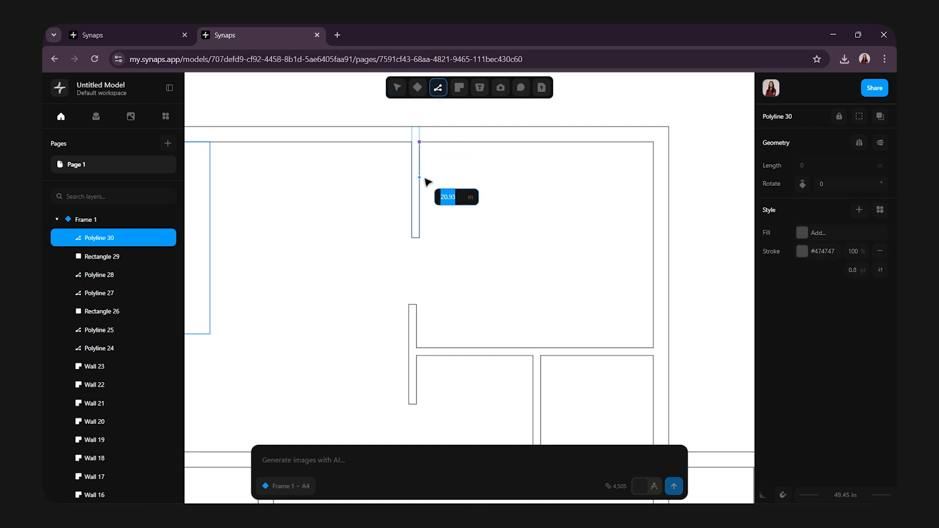
drag(419, 179, 494, 182)
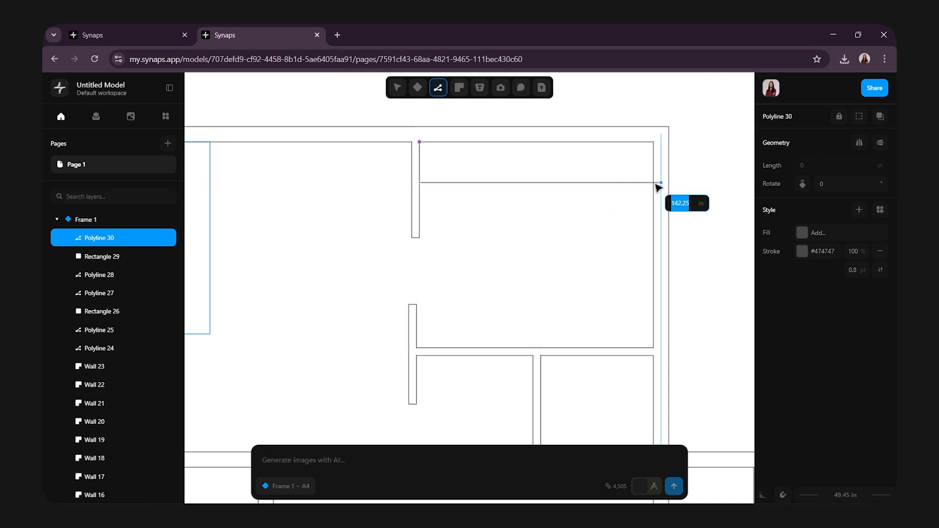
drag(658, 182, 615, 182)
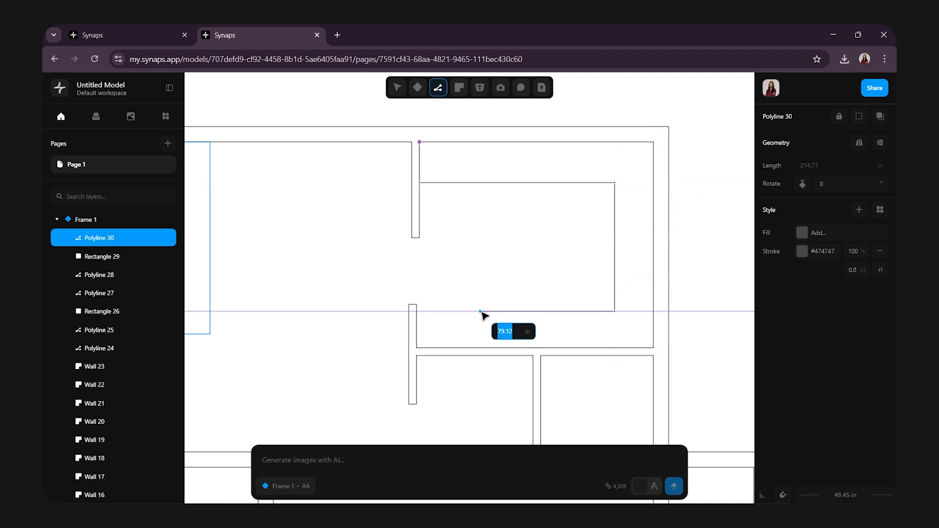
drag(480, 314, 480, 352)
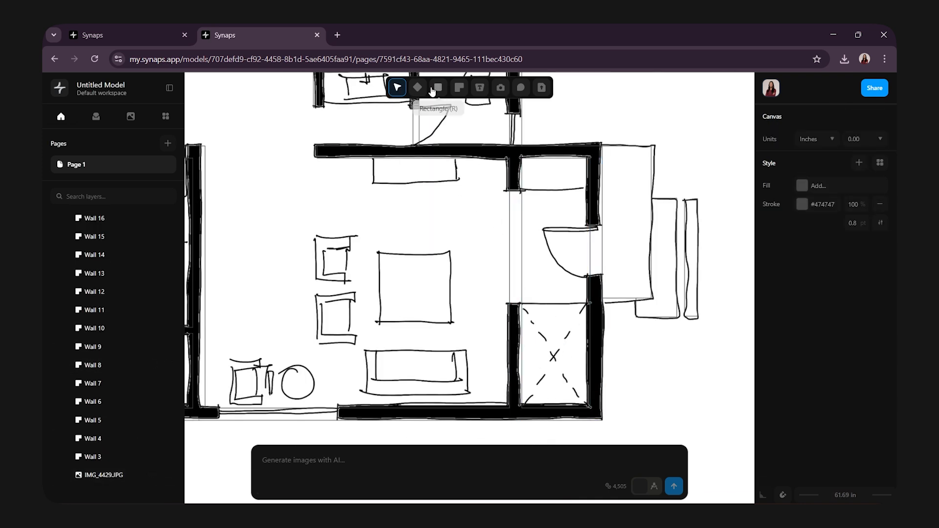
- Shorten Wall 15 beside the shower and add a short wall stub, leaving a doorway gap
click(459, 88)
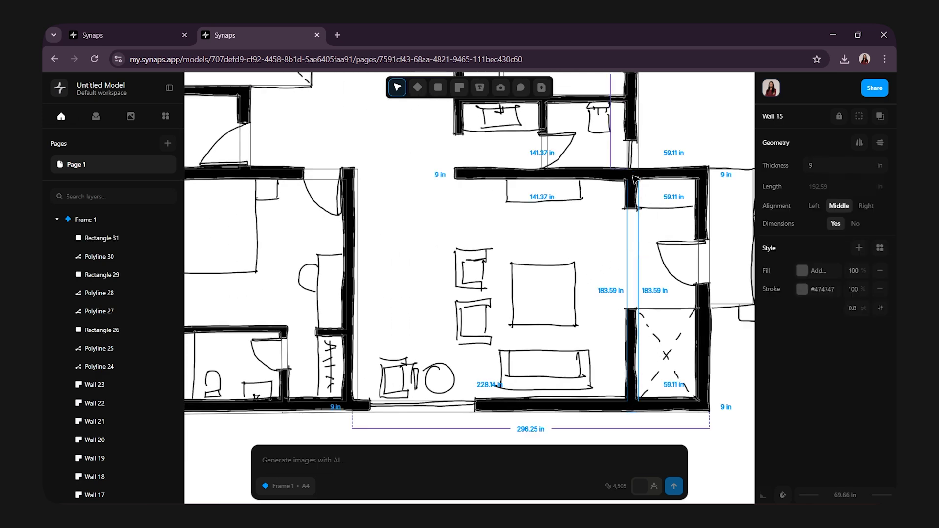
drag(636, 173, 632, 314)
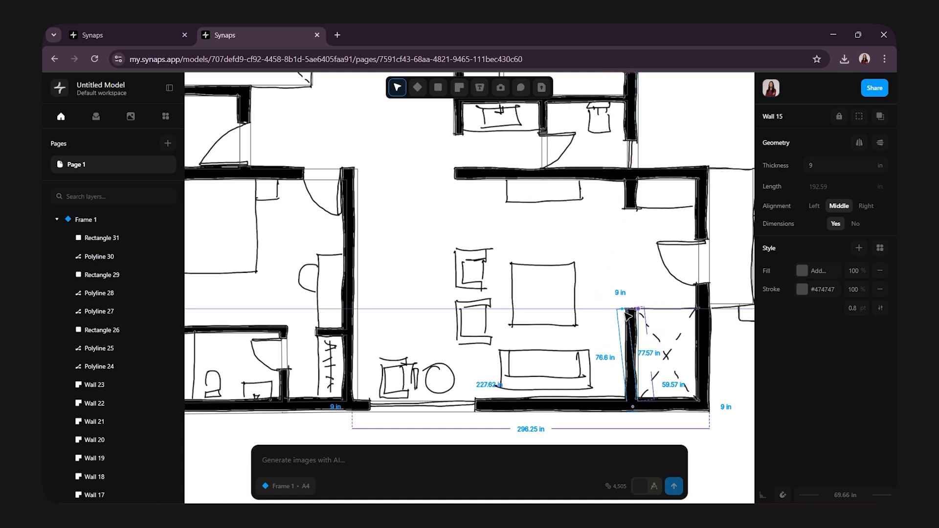
click(459, 88)
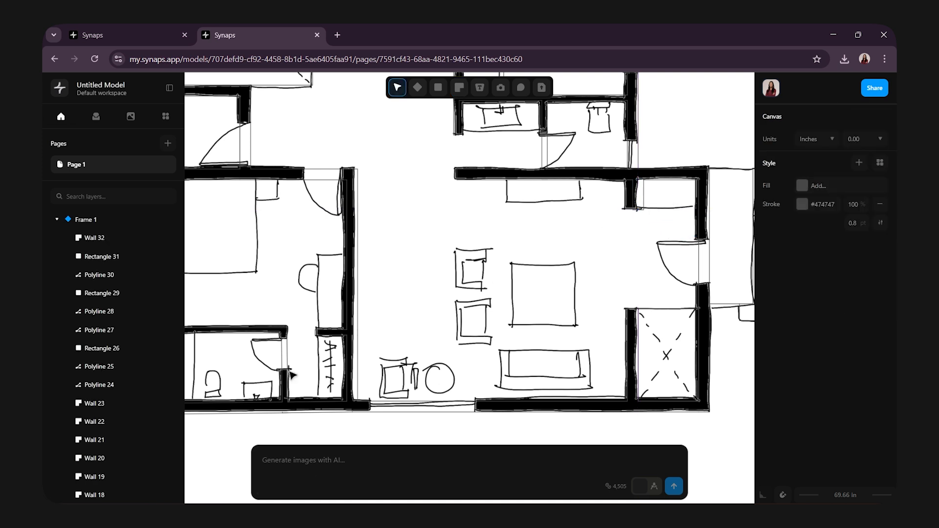
scroll(down, 3)
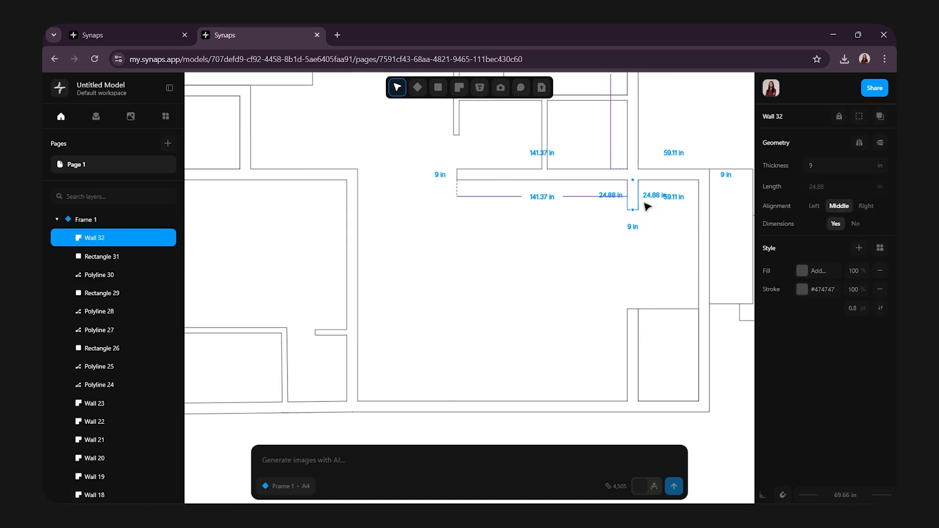
click(632, 256)
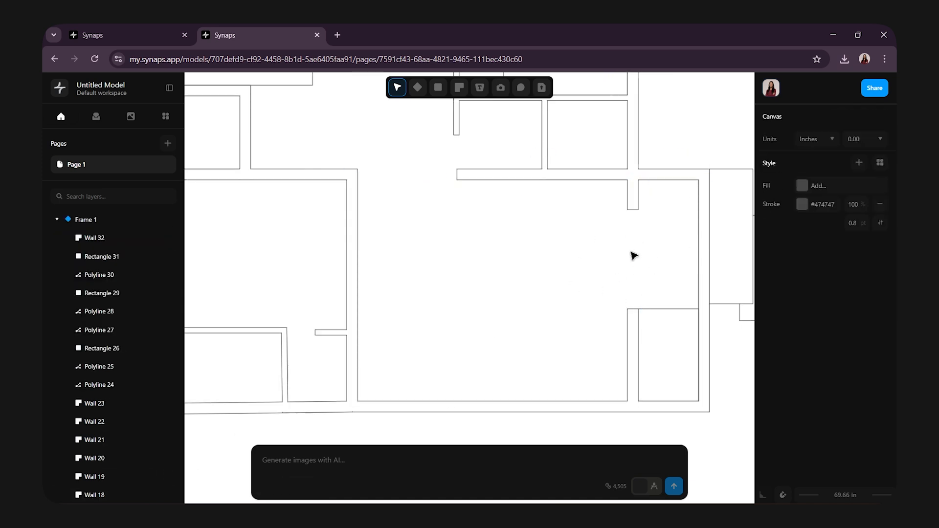
- Insert doors into the wall openings between rooms
scroll(down, 3)
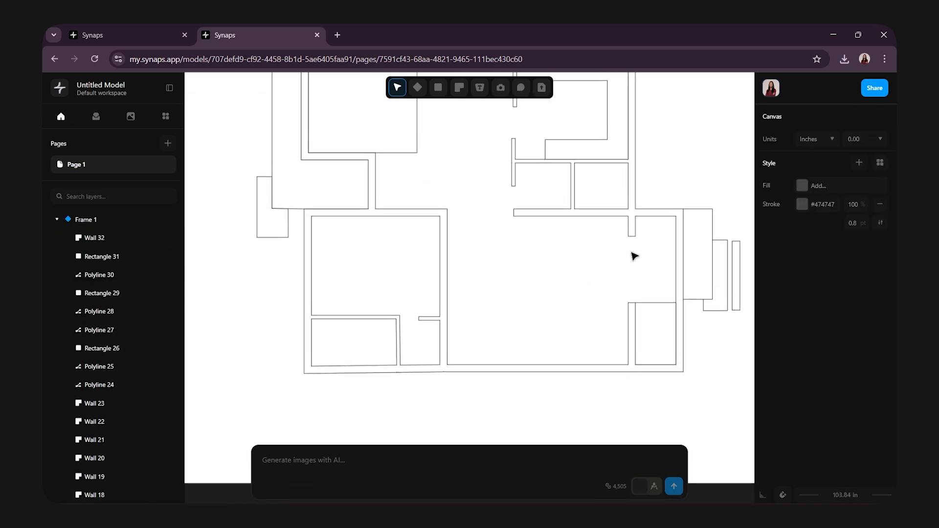
click(459, 87)
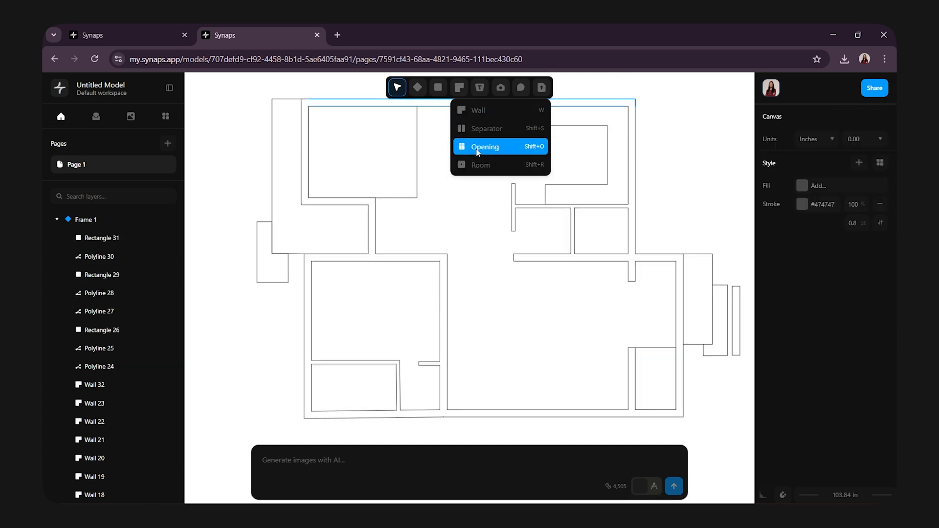
click(484, 147)
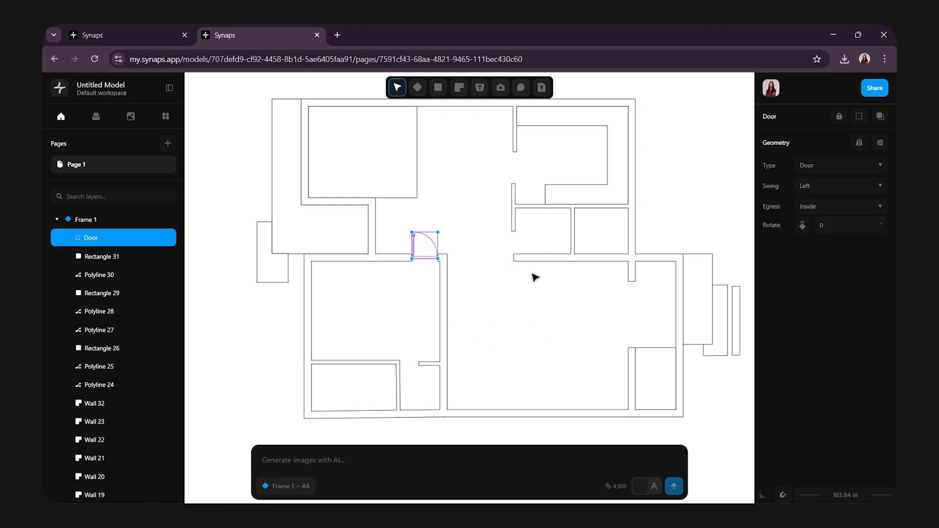
click(838, 205)
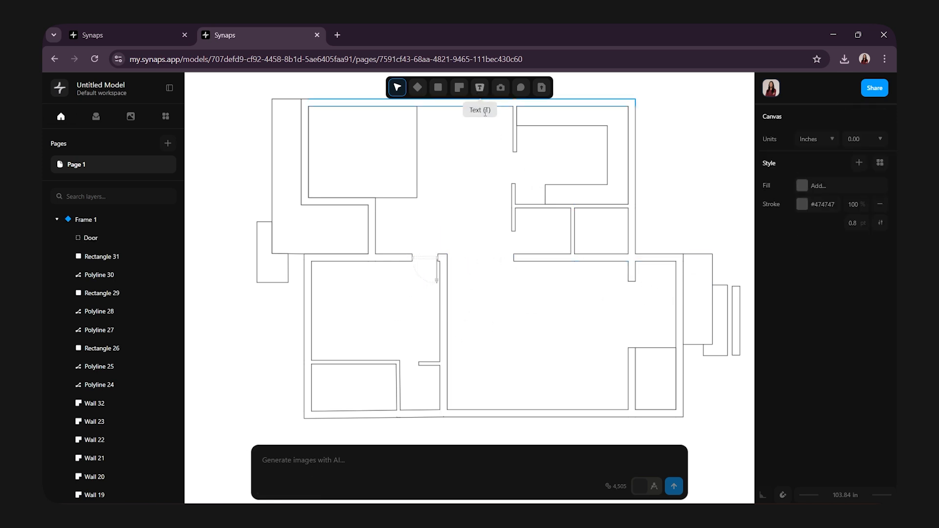
click(437, 87)
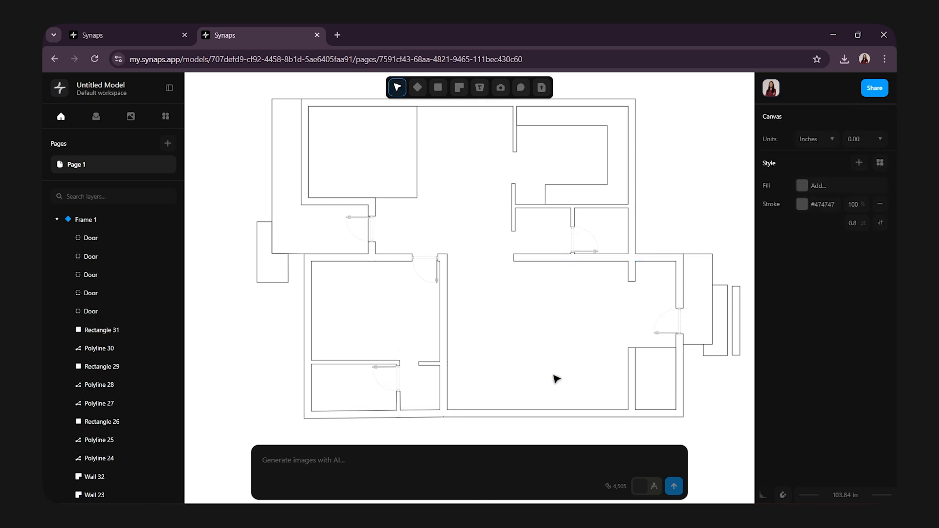
mouse_move(542, 358)
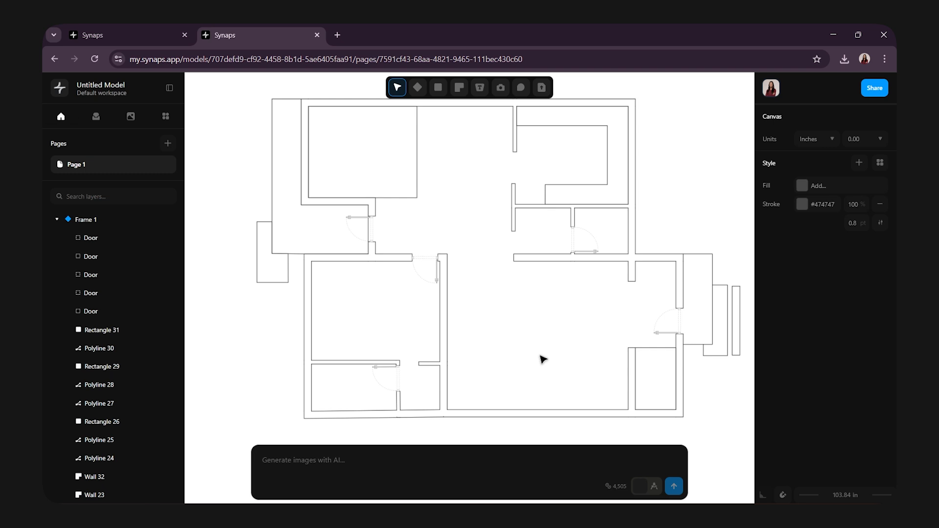
- Place a block in the top-right room's wall, make it a window, and stretch it across the opening
click(458, 87)
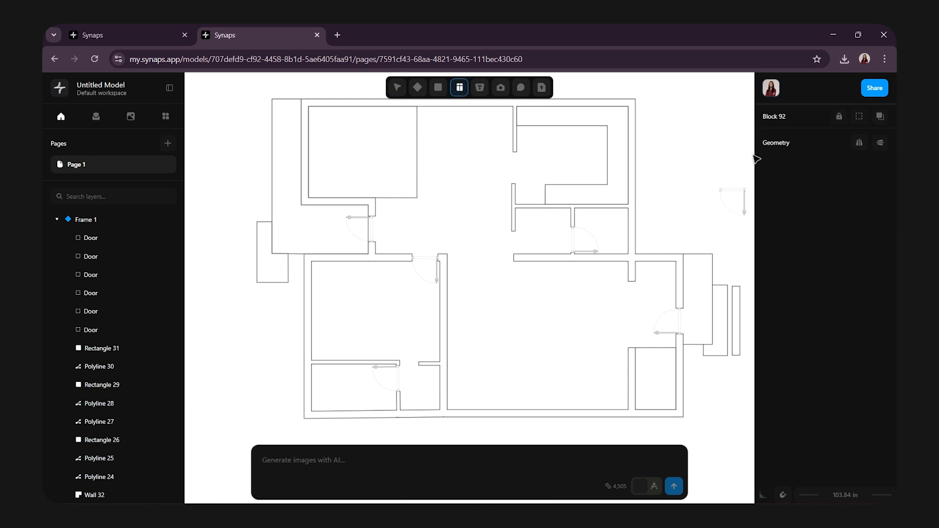
click(620, 153)
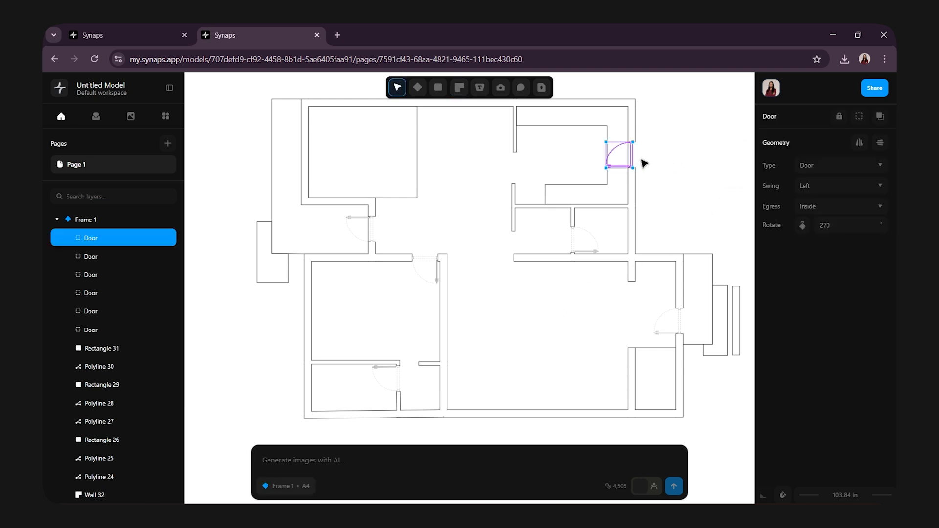
click(838, 165)
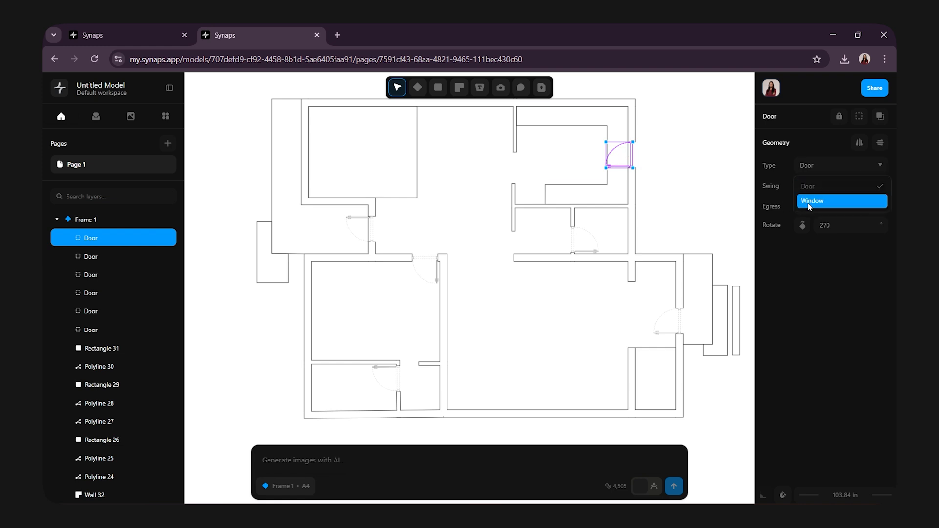
click(812, 200)
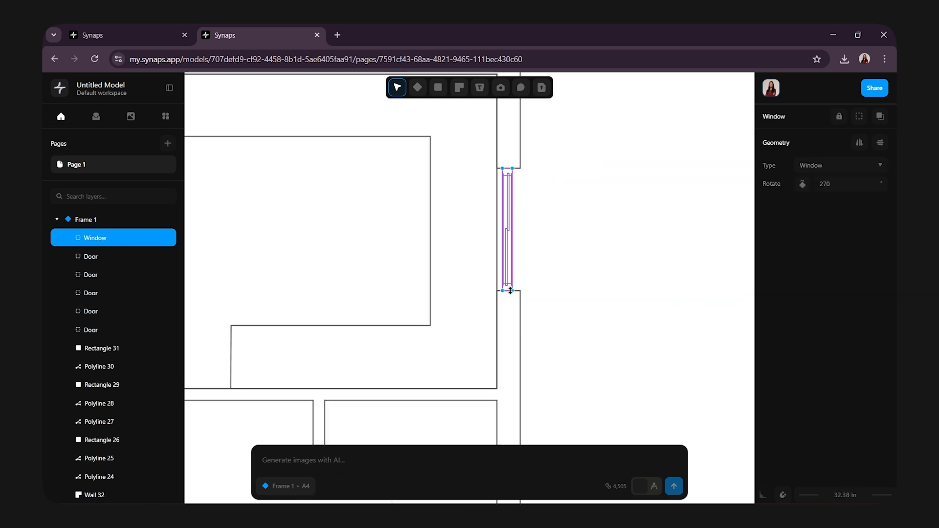
drag(508, 290, 509, 327)
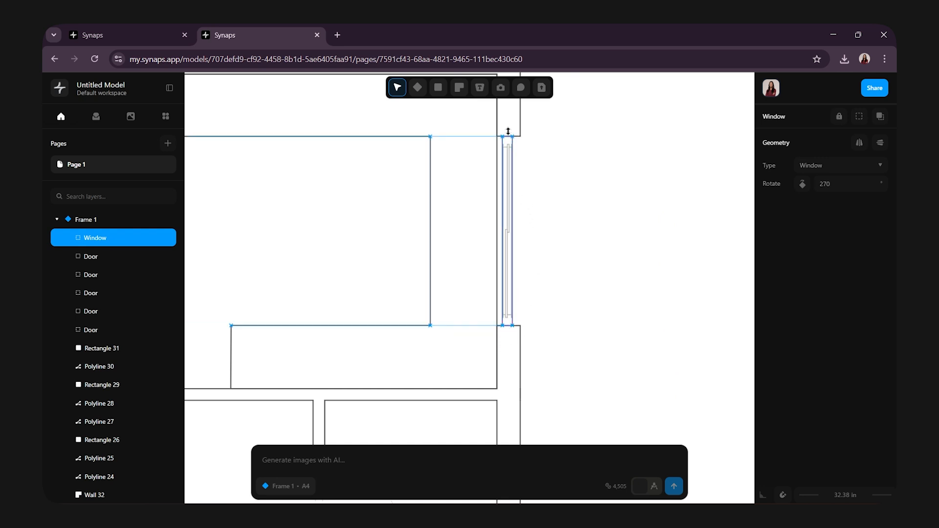
click(630, 218)
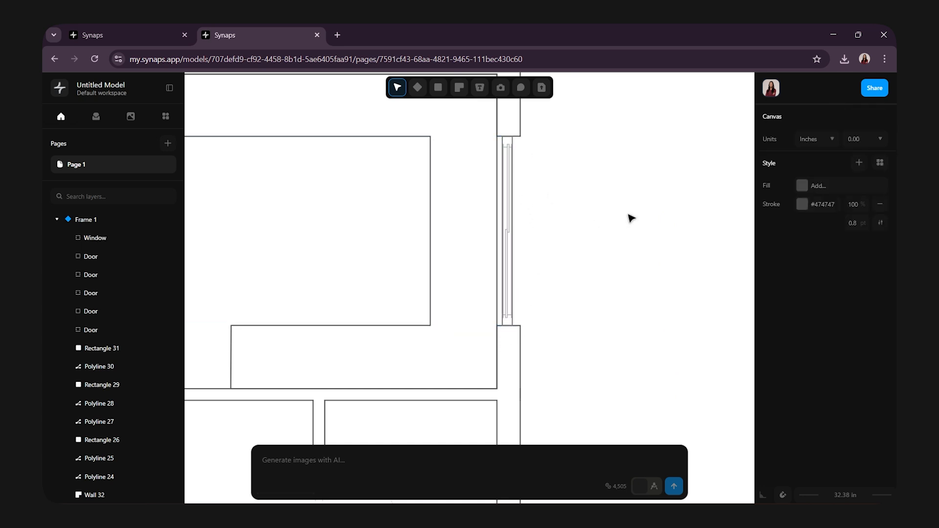
scroll(down, 3)
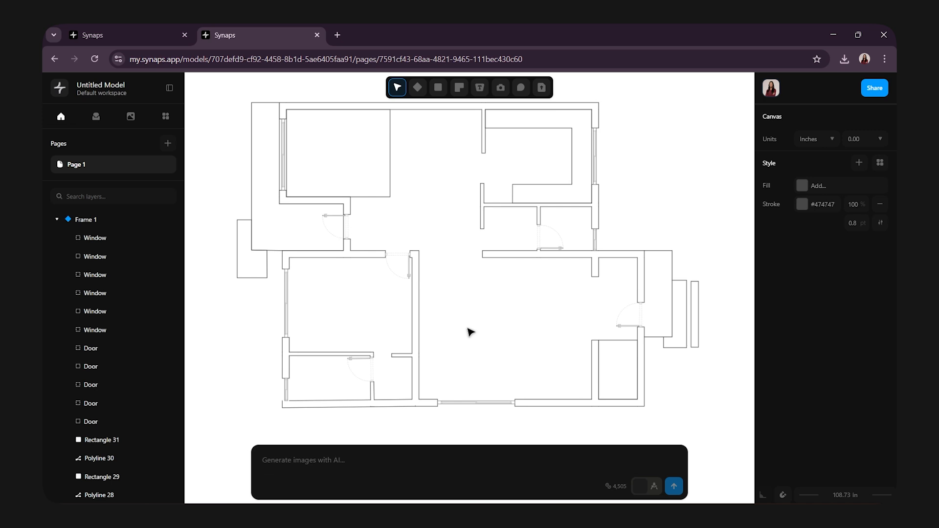
- Add library furniture and draw a rectangular desk beside the rotated chair
click(96, 117)
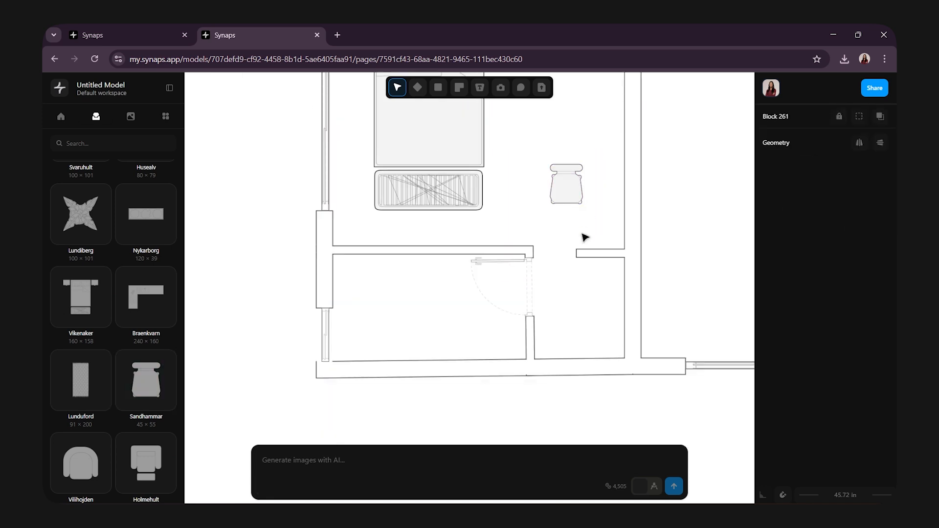
click(437, 87)
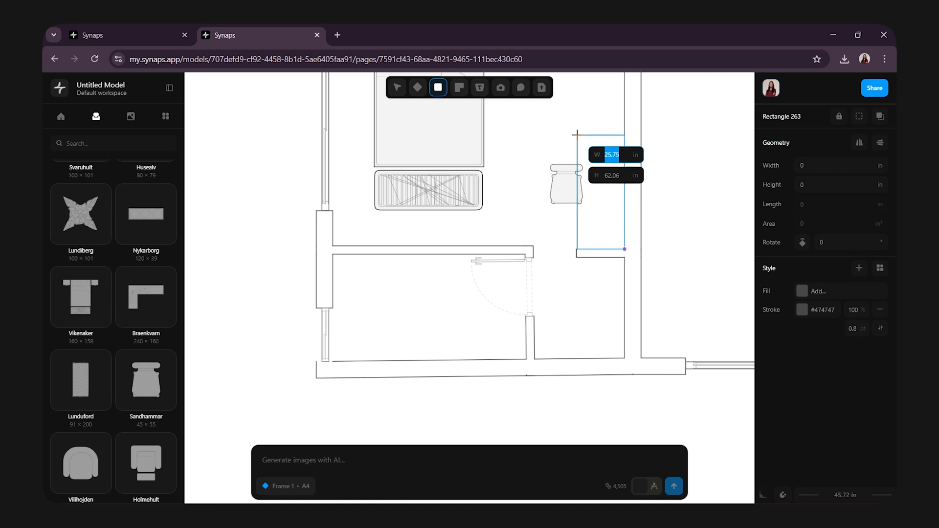
click(803, 290)
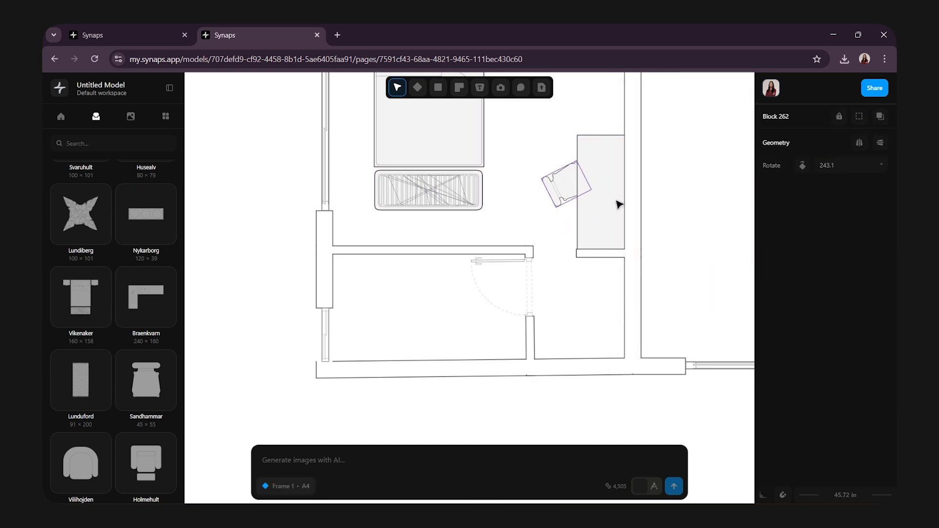
click(557, 242)
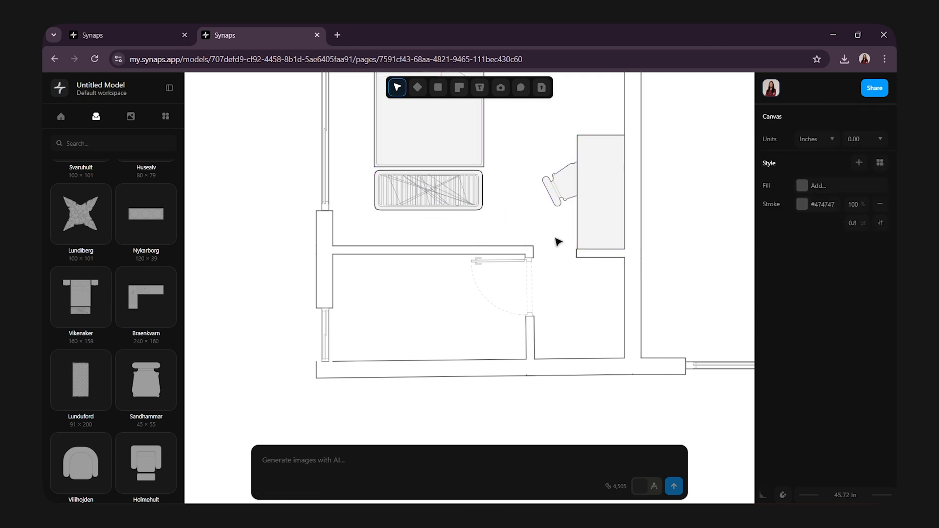
mouse_move(675, 274)
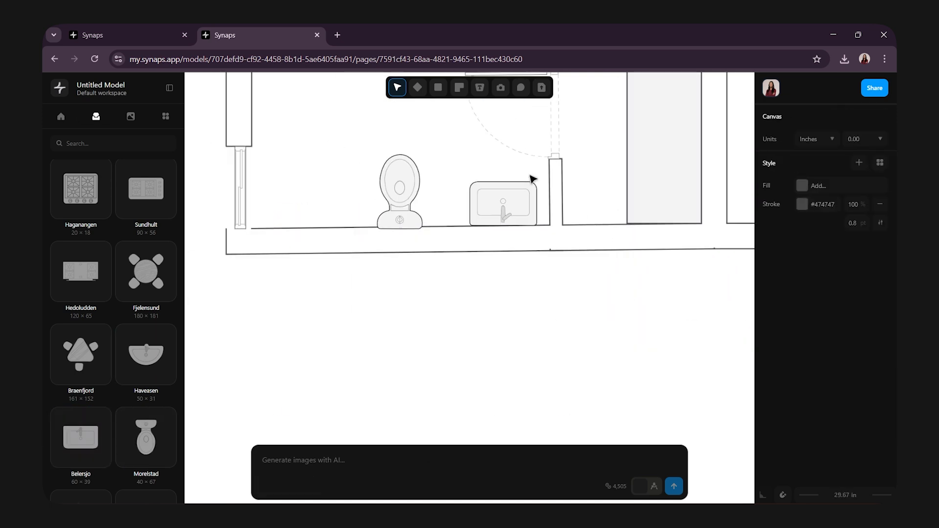
scroll(down, 3)
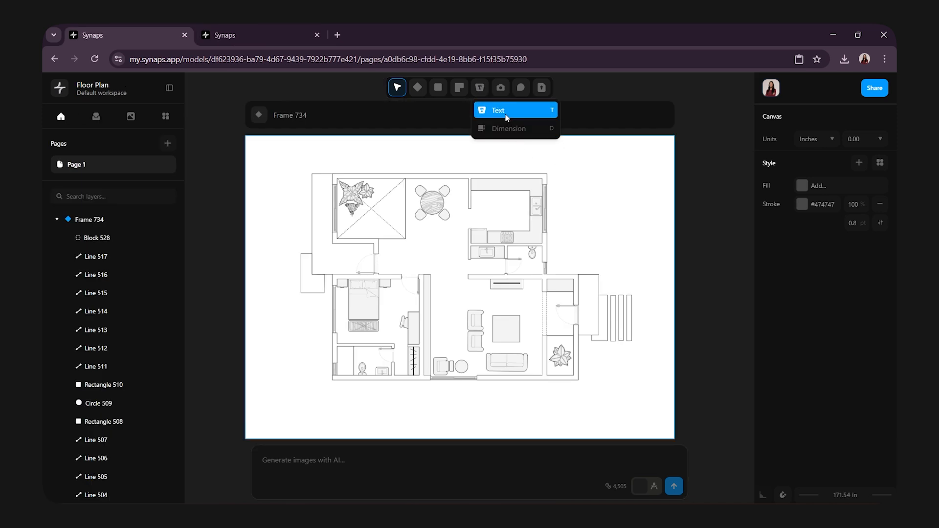
- Add the Kitchen room label and set its font size to 14
click(498, 110)
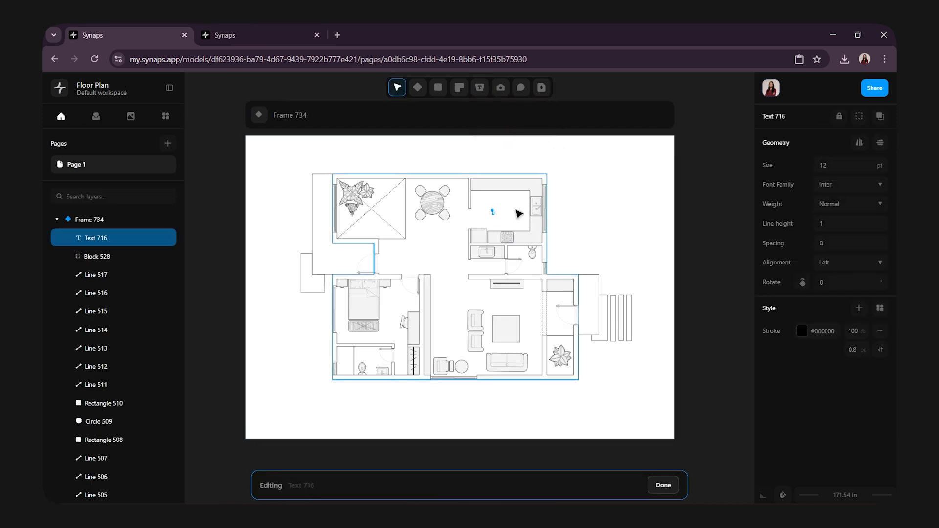
text(Kitchen)
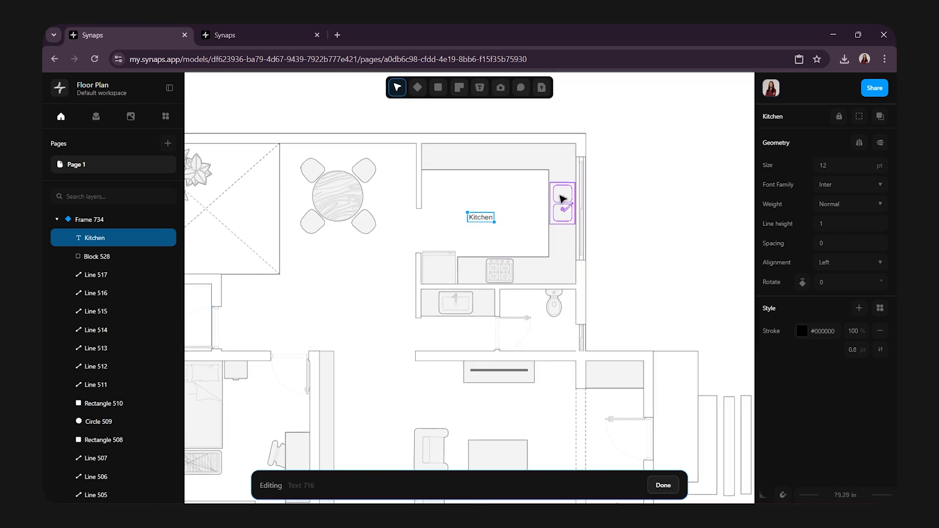
click(844, 166)
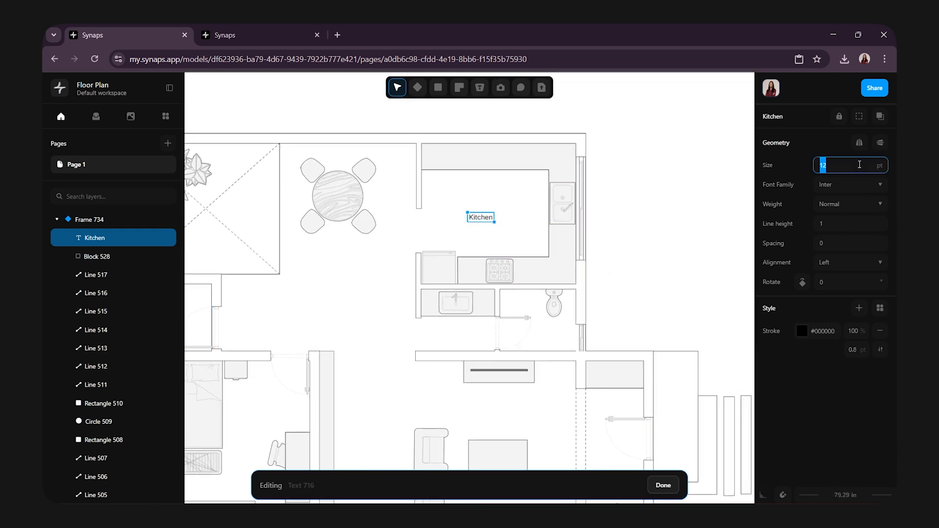
text(14)
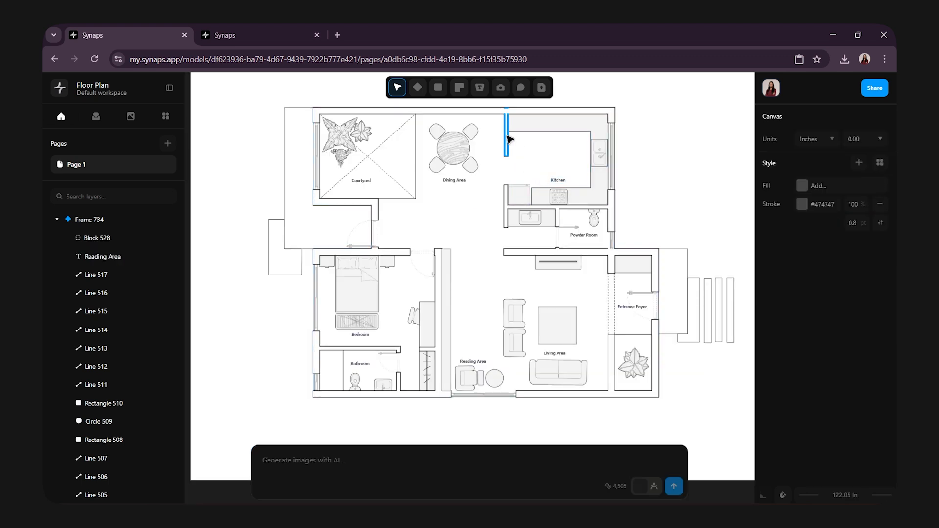
- Begin selecting the plan's wall segments together
click(480, 87)
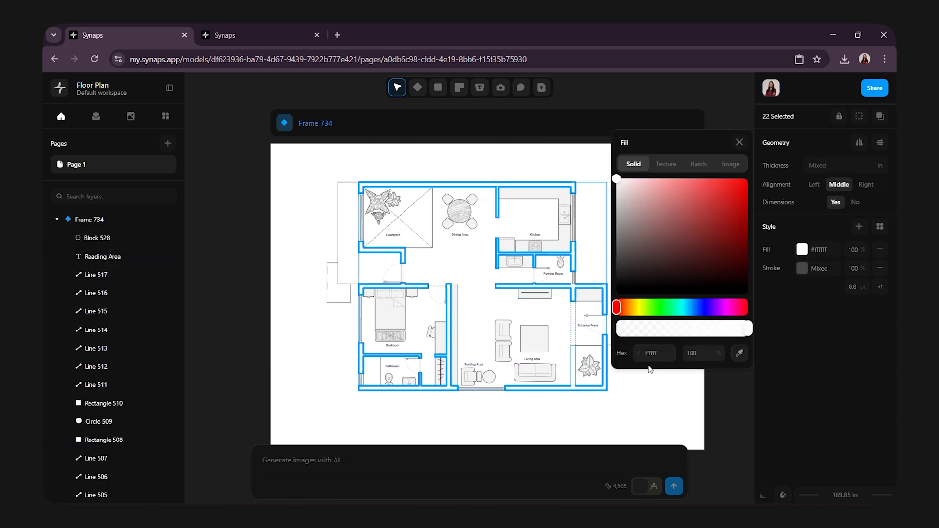
- Apply the dark navy 20293c fill to the walls and select the page frame
click(654, 352)
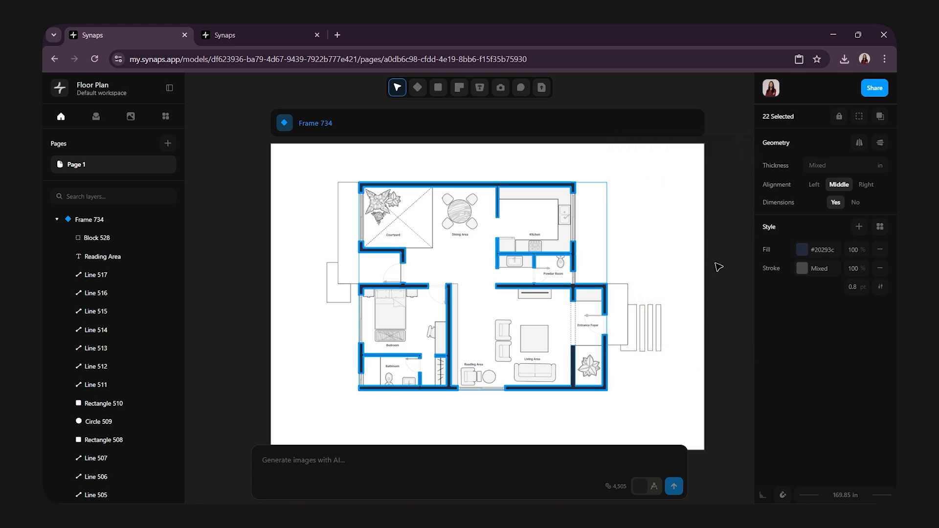
click(802, 268)
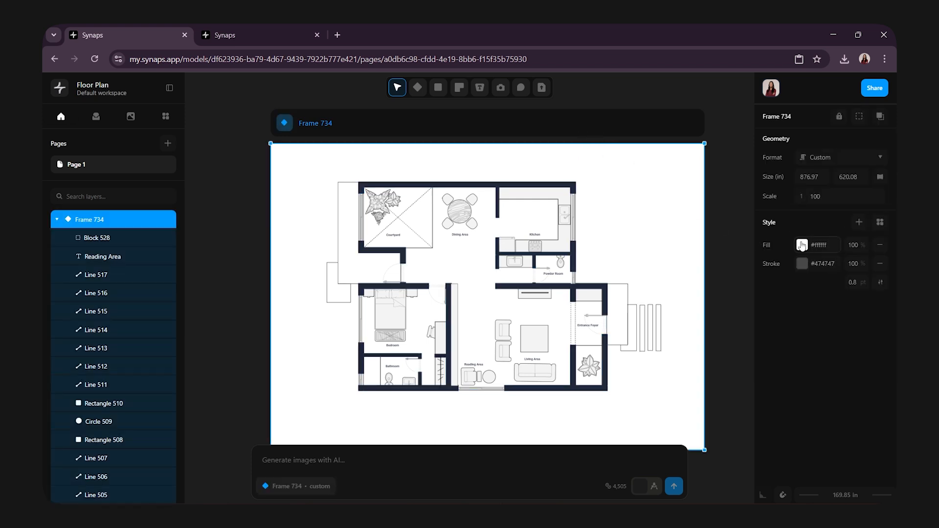
- Set Frame 734's fill to blue-gray hex 596681
click(802, 244)
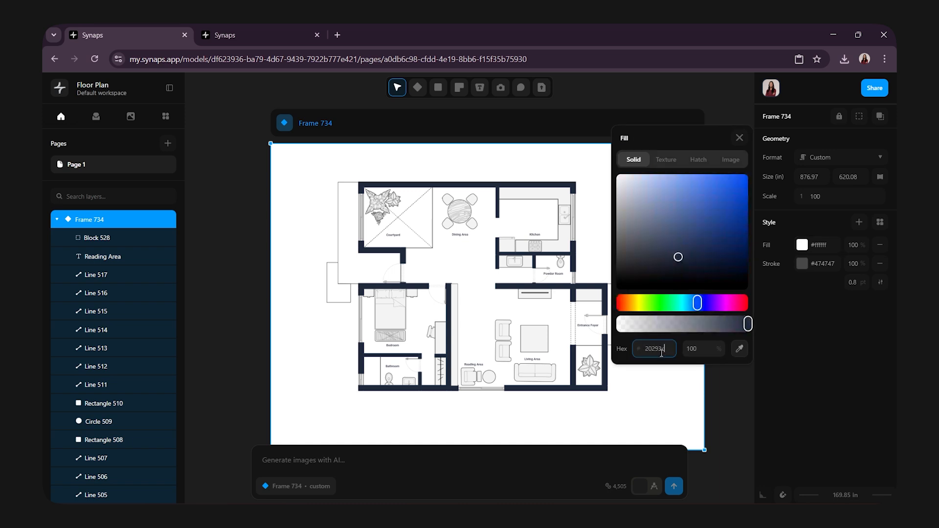
click(672, 248)
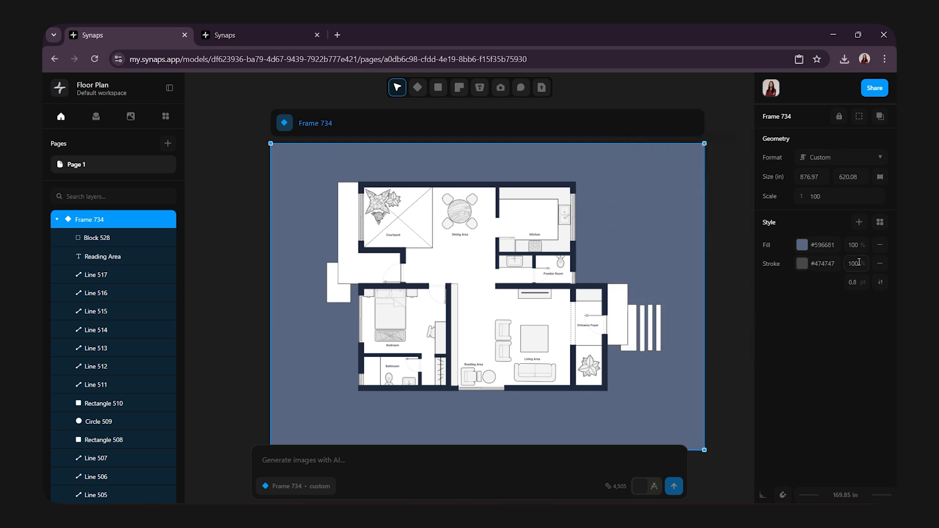
click(718, 276)
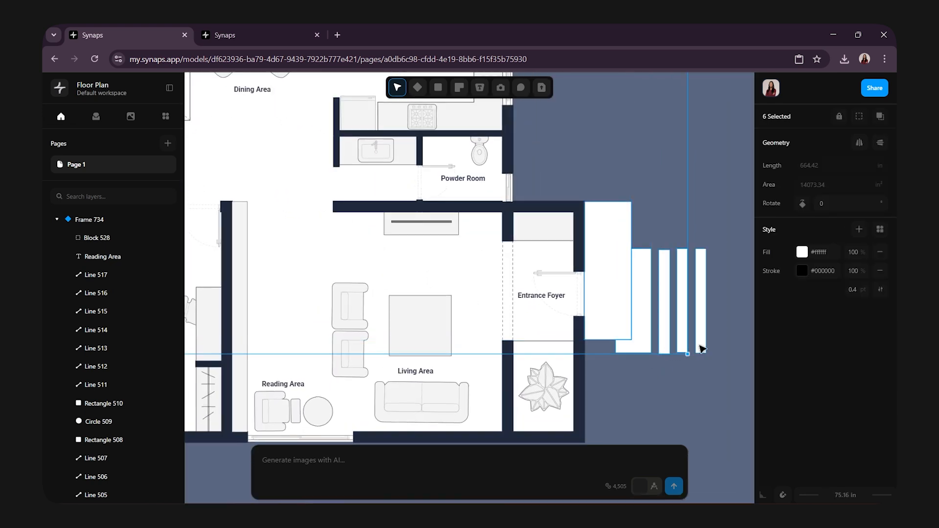
- Select the outside step pieces and eyedropper the background colour into their fill
click(802, 252)
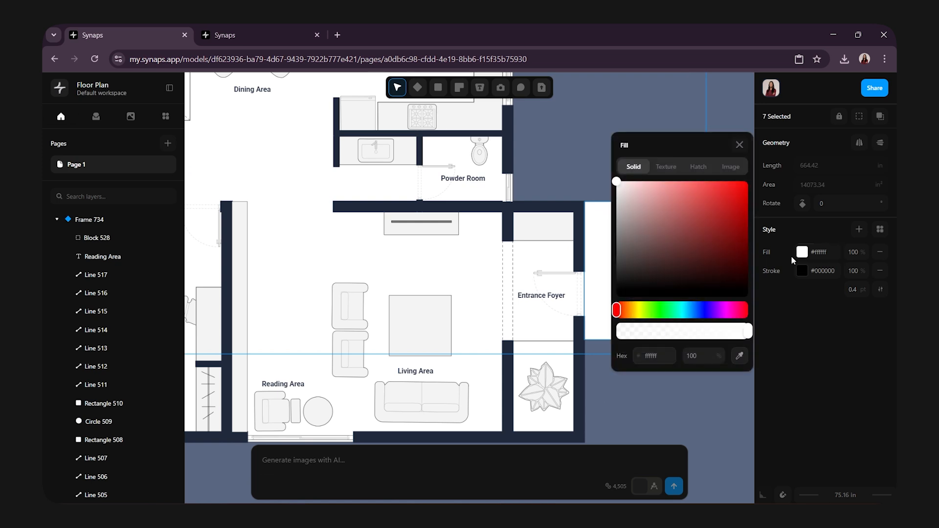
click(739, 356)
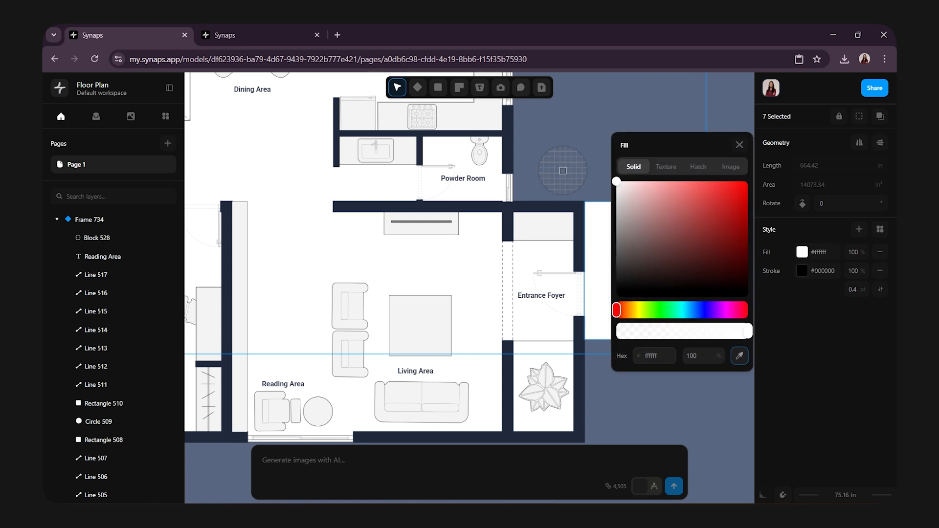
click(695, 309)
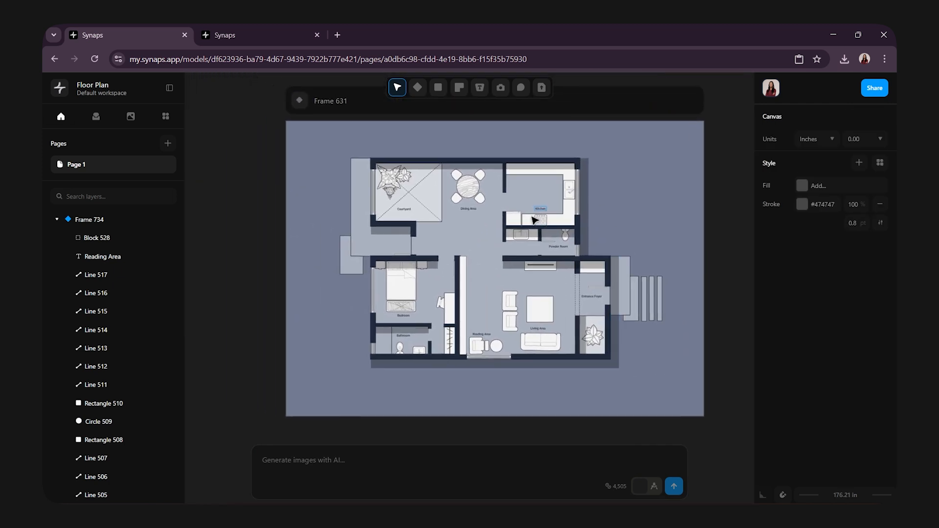
scroll(down, 3)
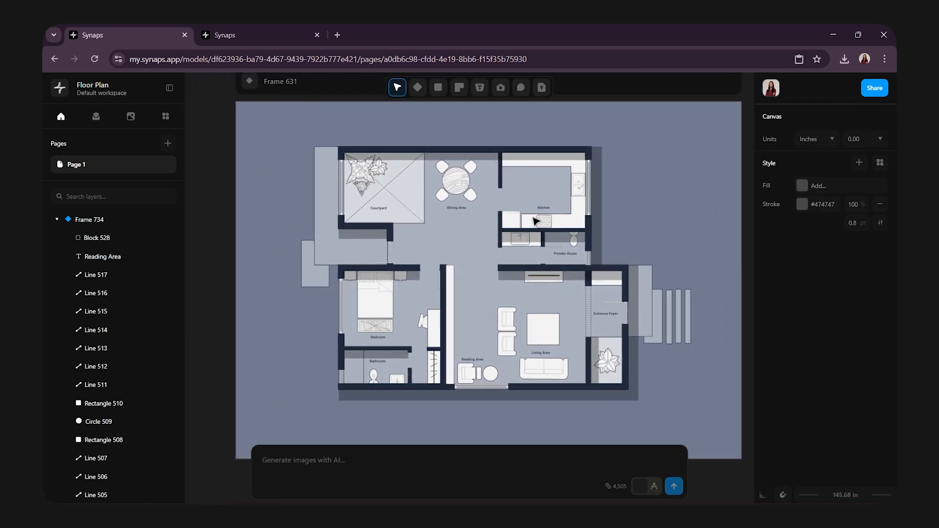